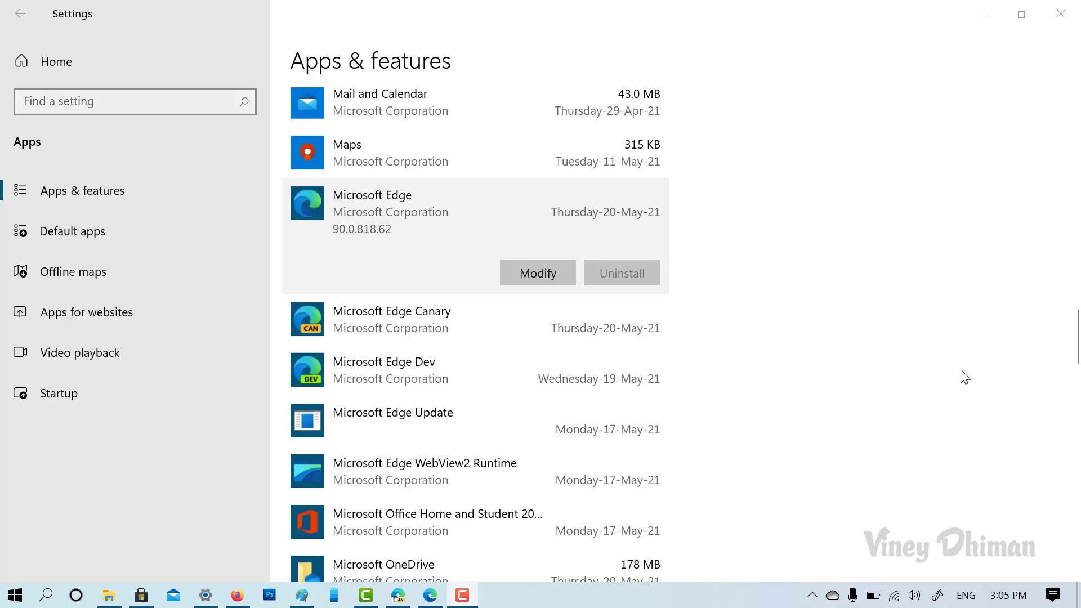
pyautogui.moveTo(704, 215)
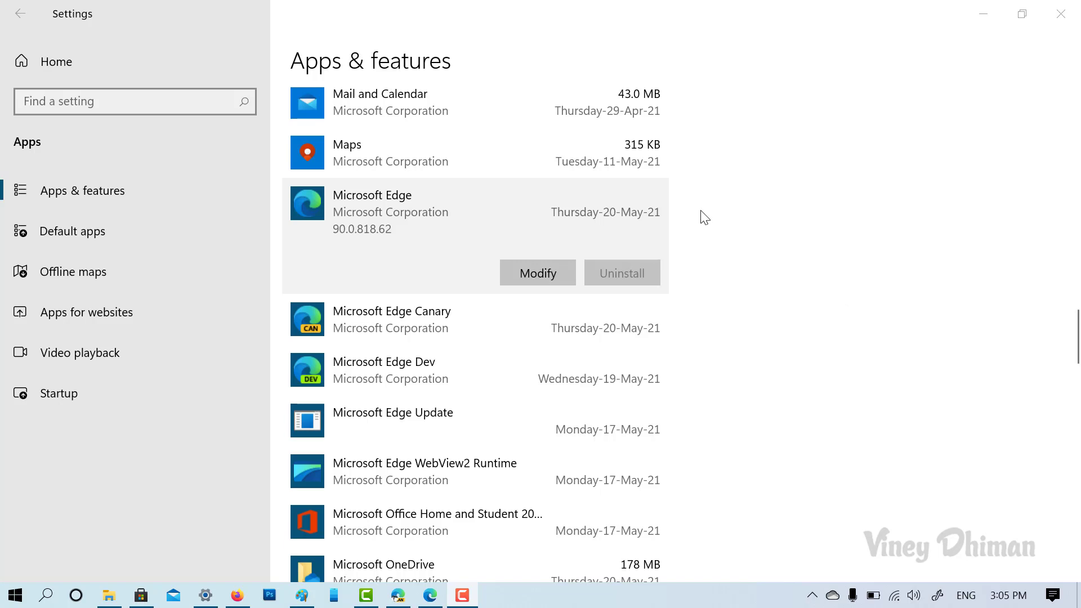
pyautogui.moveTo(356, 68)
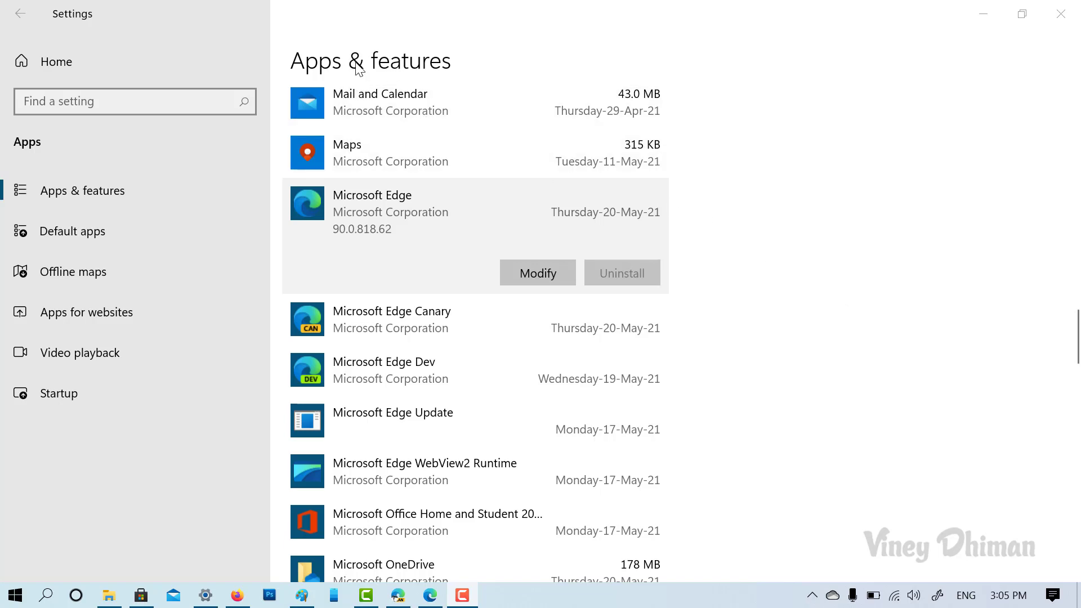
pyautogui.moveTo(615, 298)
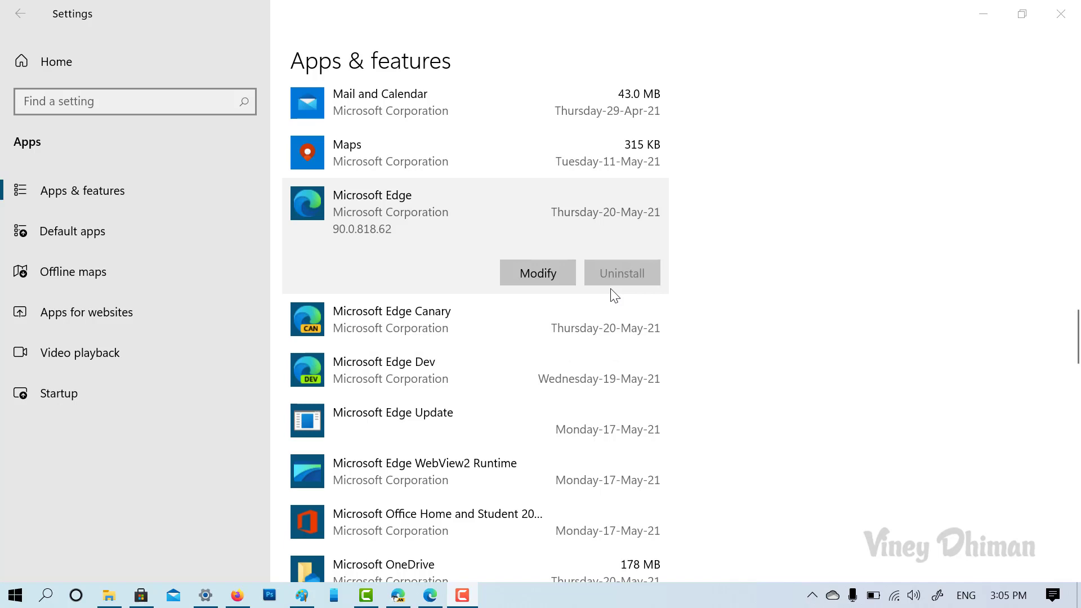
pyautogui.moveTo(656, 299)
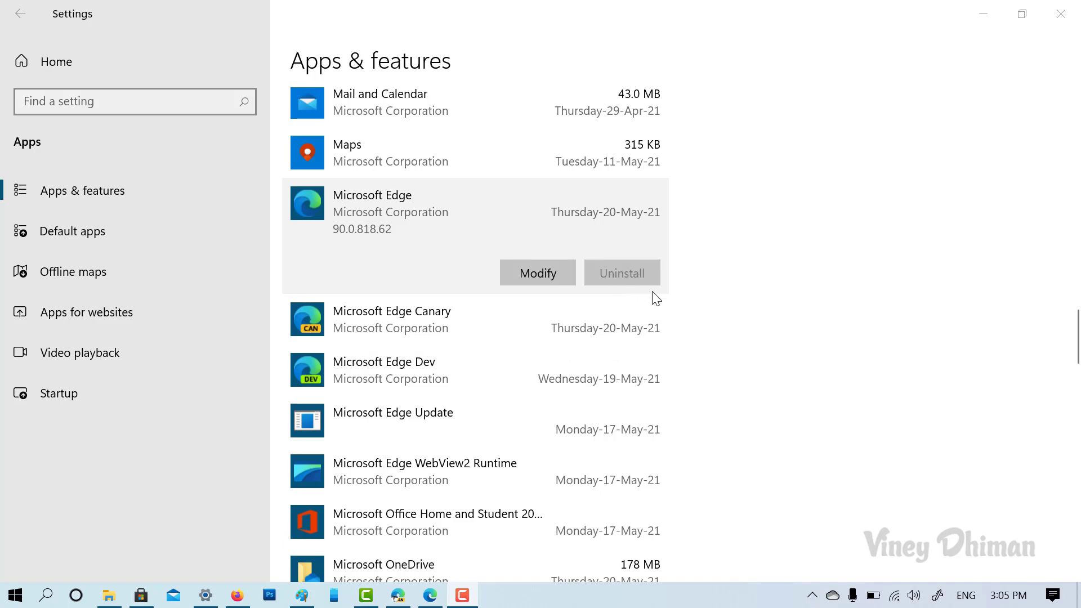
pyautogui.moveTo(674, 307)
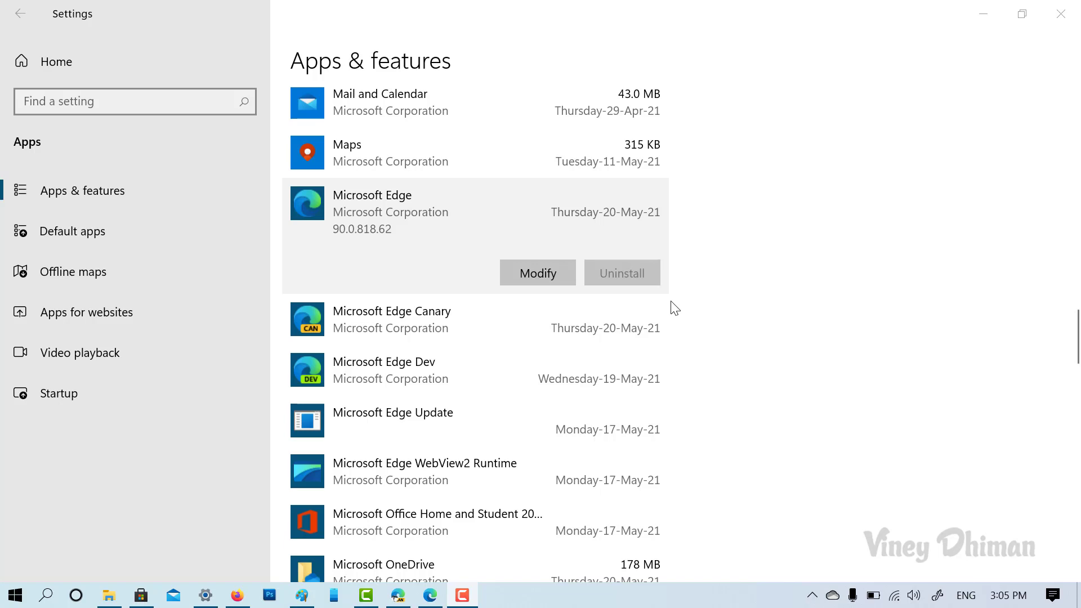
pyautogui.moveTo(728, 297)
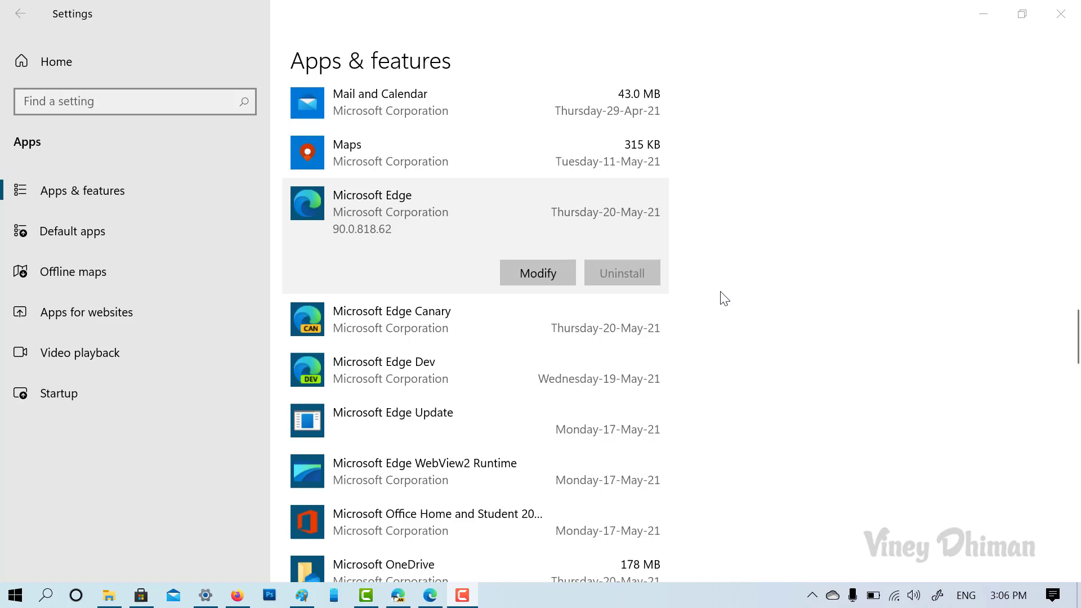
pyautogui.moveTo(697, 277)
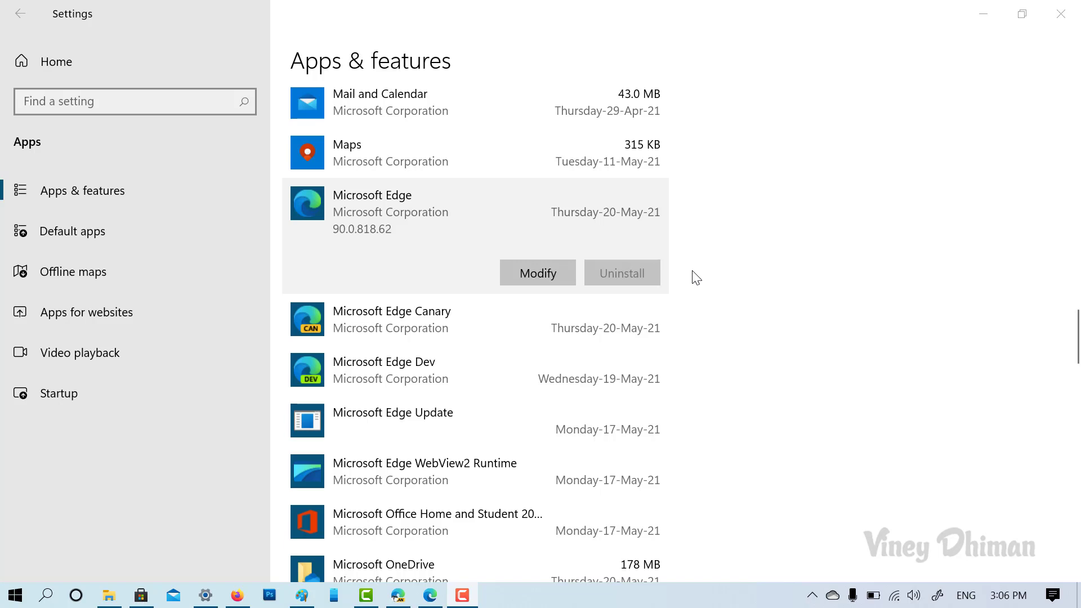
pyautogui.moveTo(700, 262)
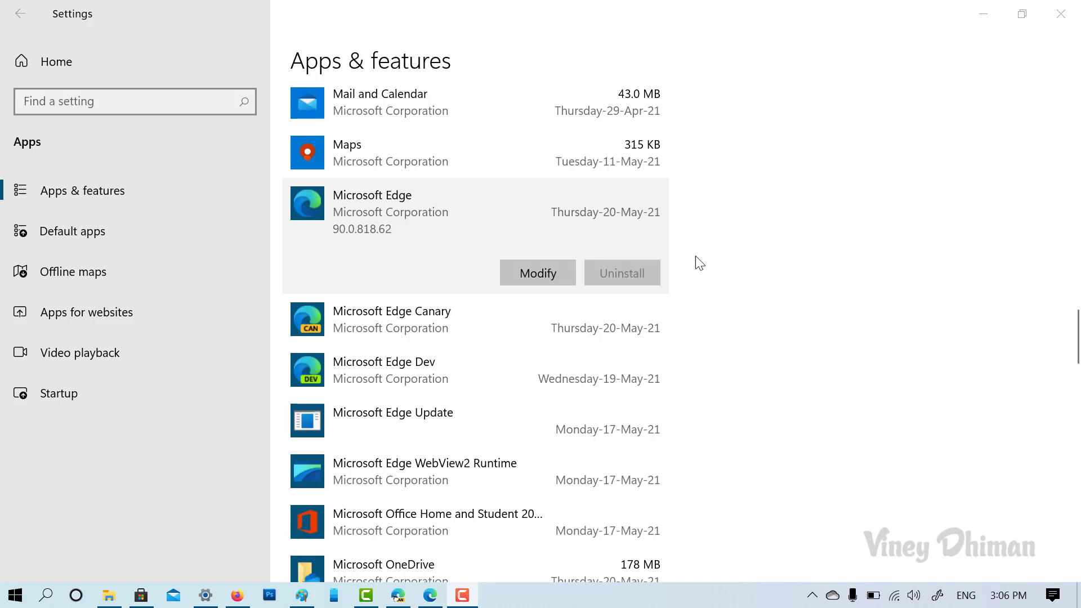
pyautogui.moveTo(256, 372)
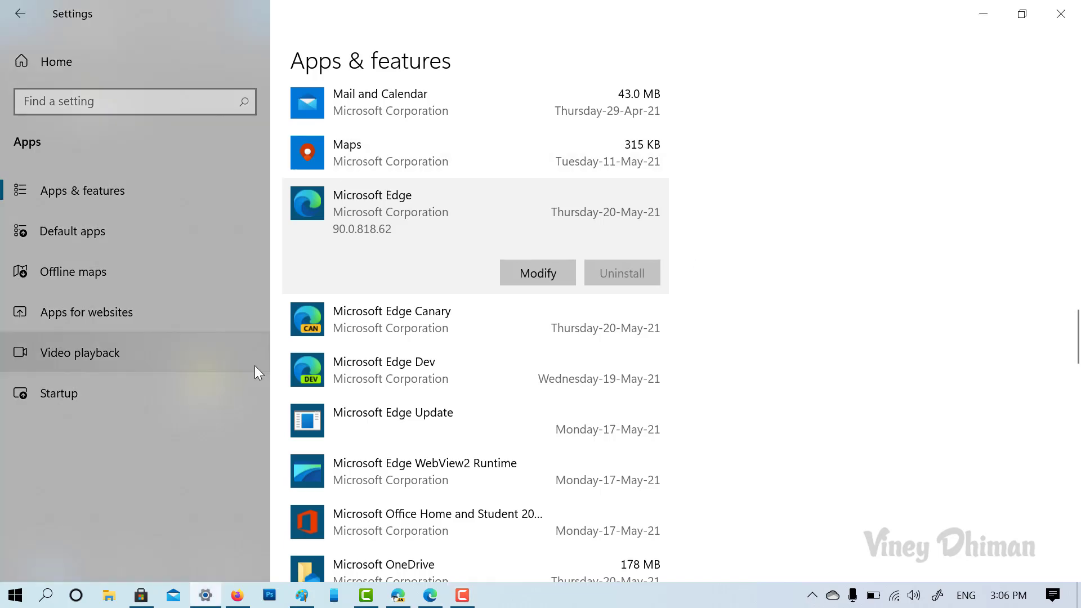
pyautogui.moveTo(108, 595)
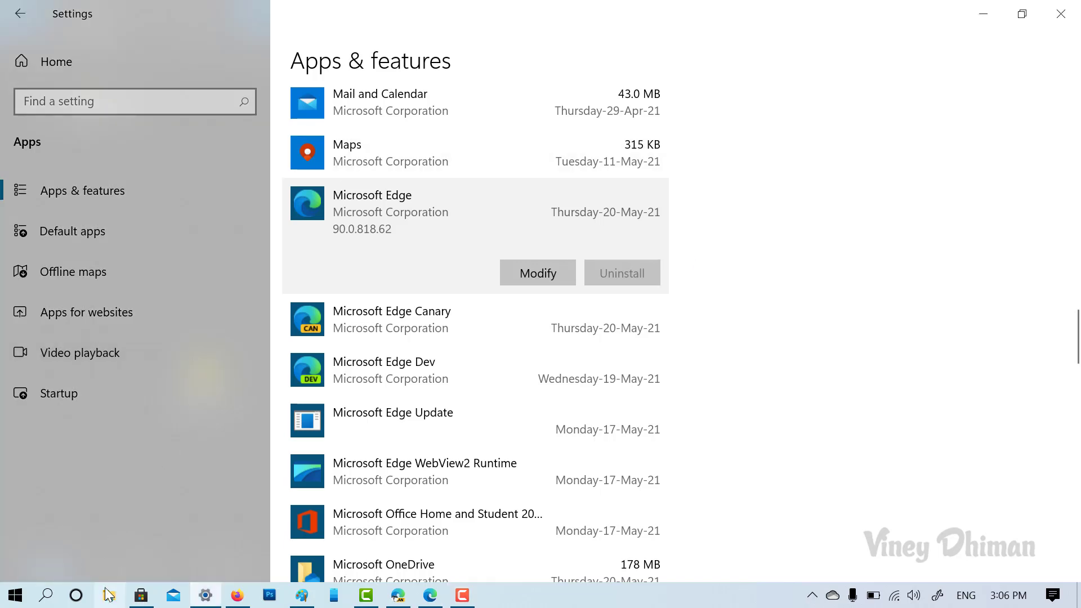
# Step: Browse This PC in File Explorer and enter the OS (C:) drive
pyautogui.click(109, 594)
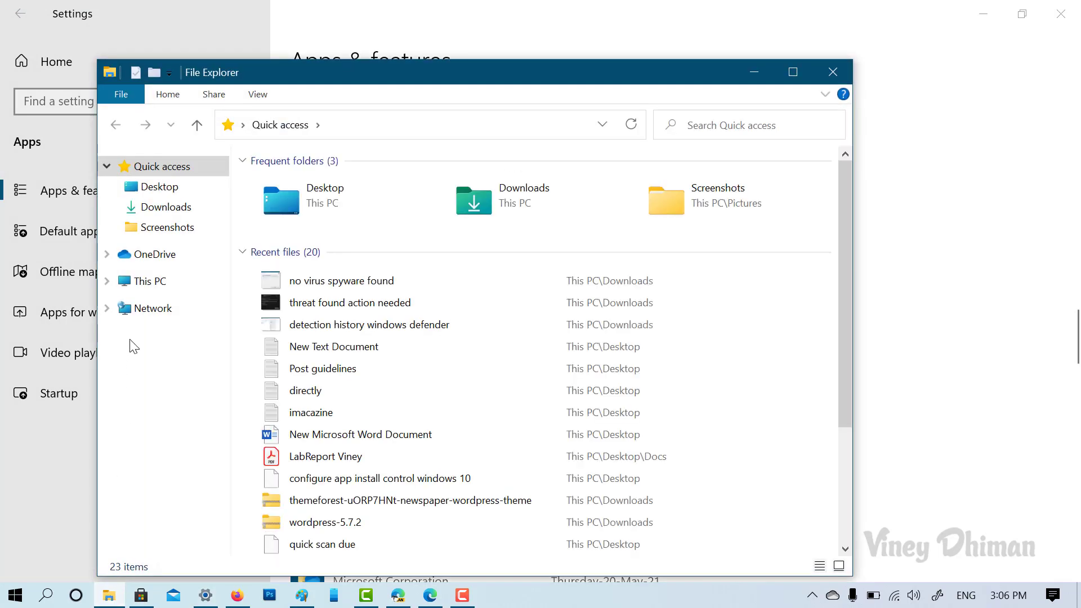
pyautogui.click(150, 282)
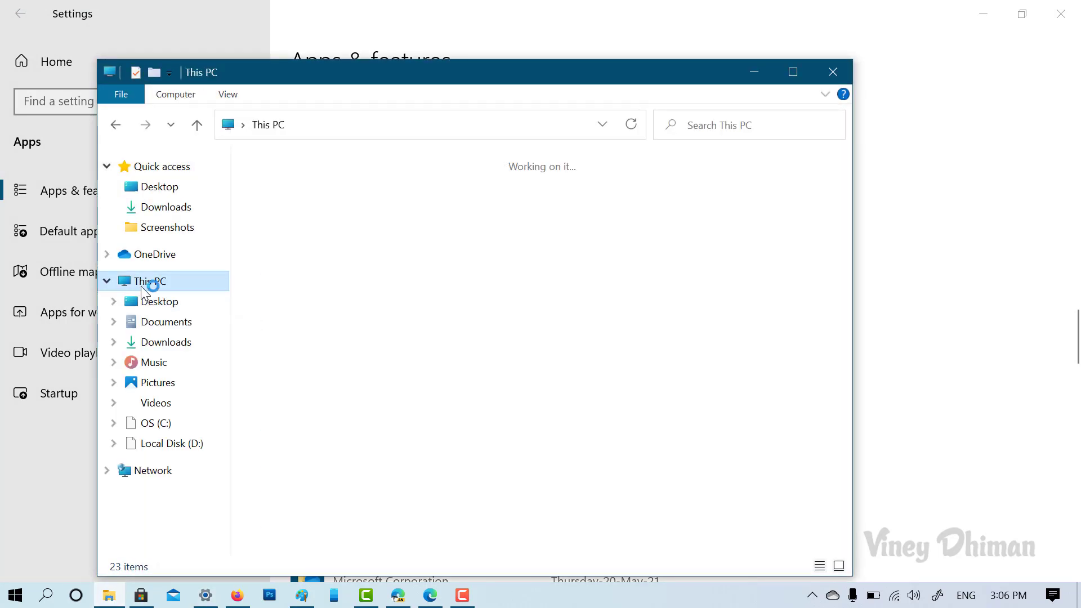
pyautogui.click(148, 282)
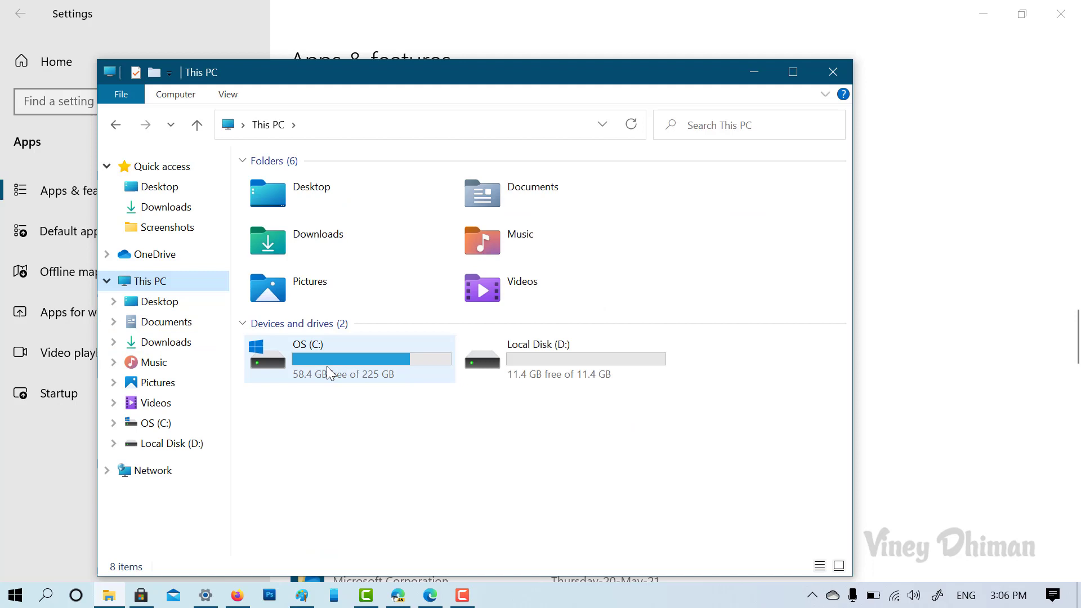
pyautogui.doubleClick(329, 358)
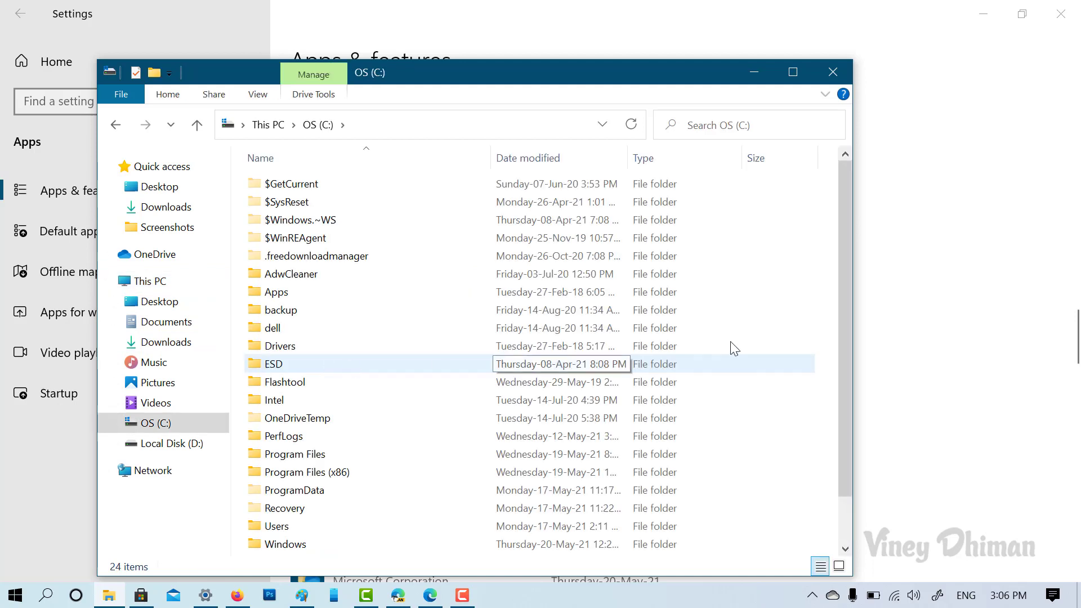
pyautogui.scroll(-3)
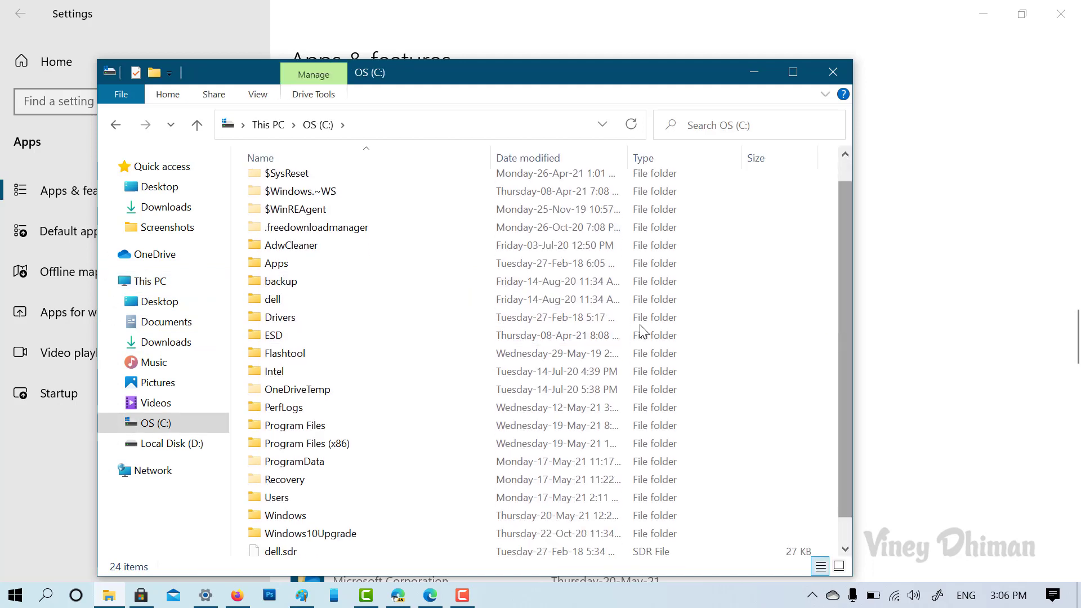
pyautogui.moveTo(348, 452)
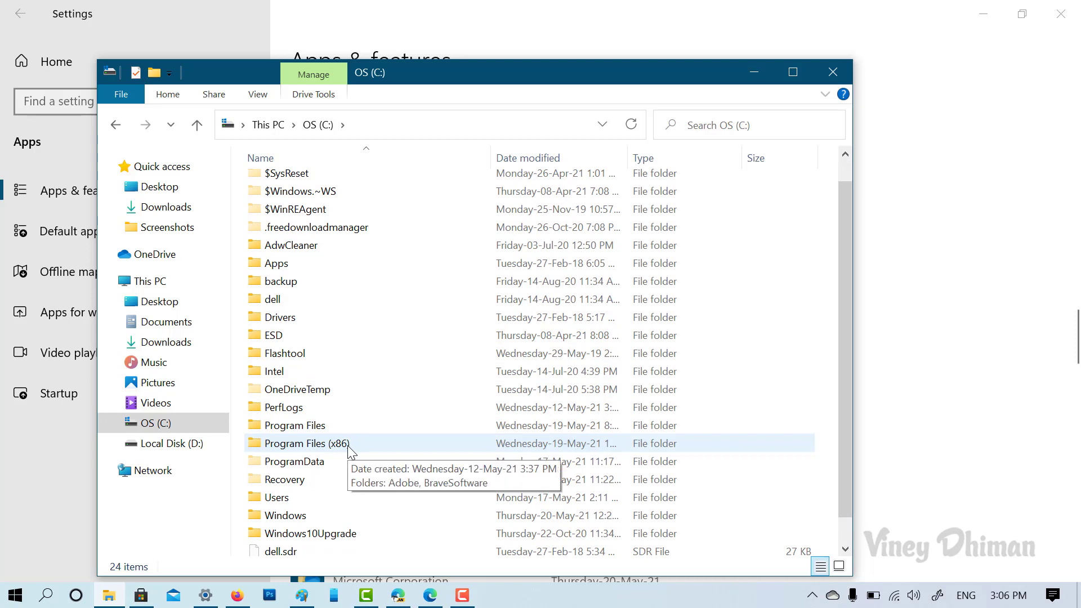
# Step: Go into Program Files (x86)\Microsoft\Edge, showing Application and Edge.dat
pyautogui.doubleClick(317, 444)
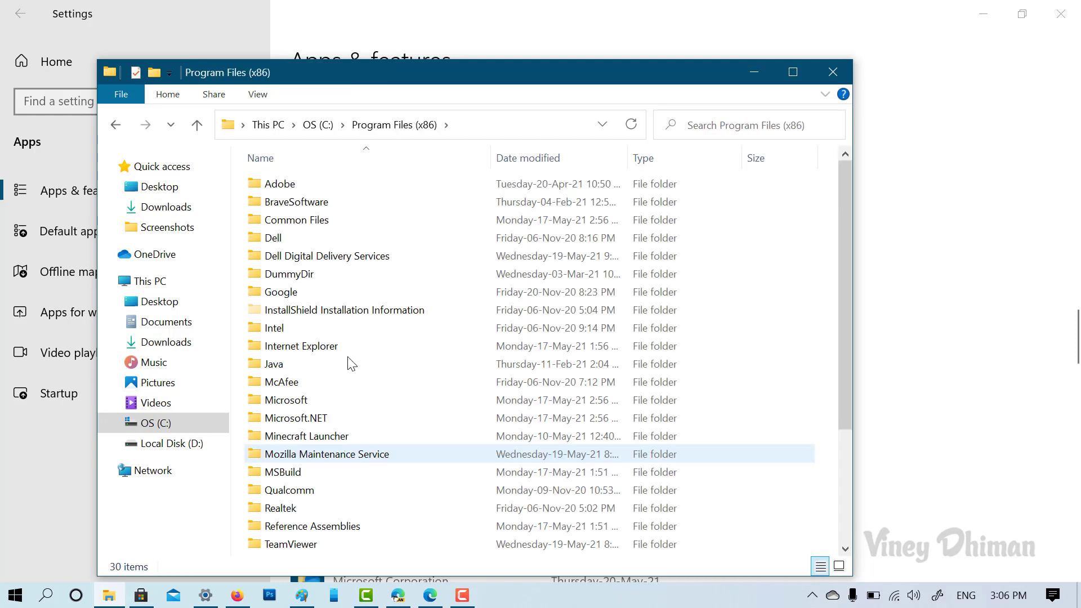
pyautogui.doubleClick(285, 400)
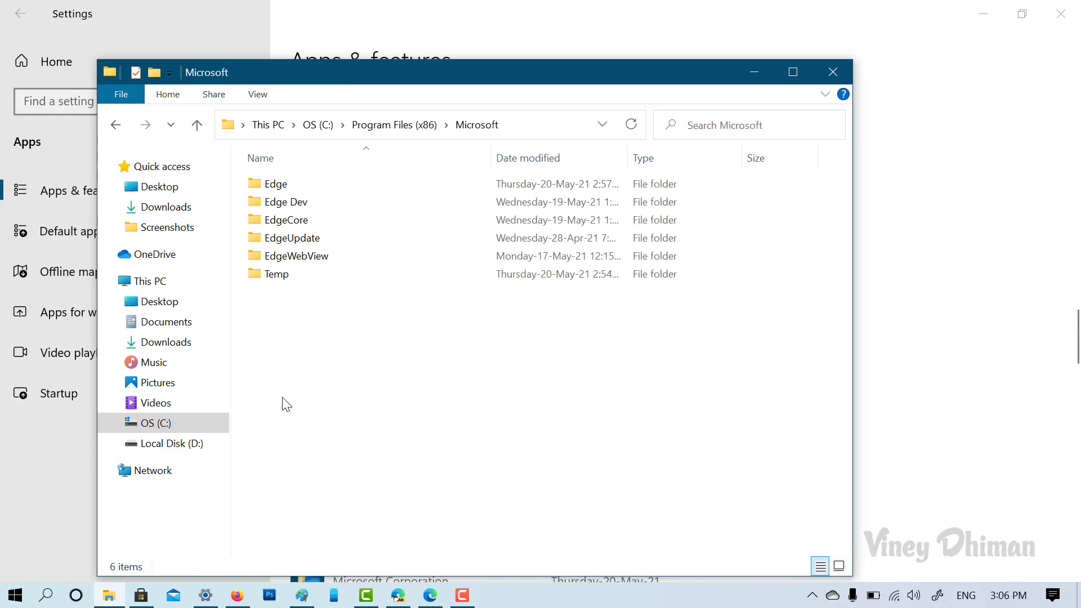
pyautogui.click(276, 185)
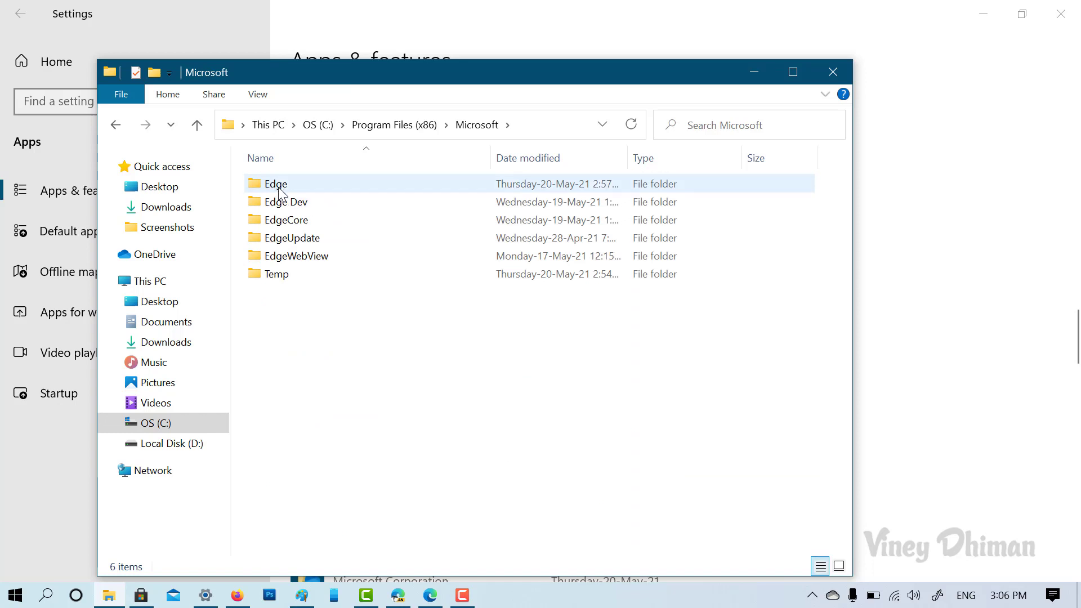
pyautogui.doubleClick(275, 184)
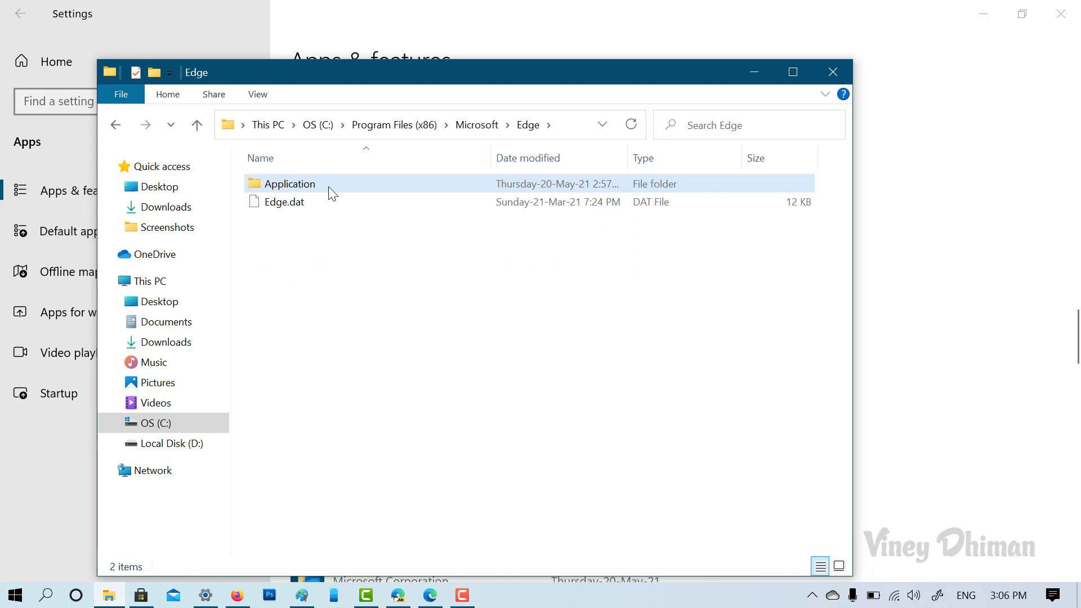
# Step: Enter Application\90.0.818.62\Installer to reach setup and msedge_7z.data
pyautogui.doubleClick(288, 184)
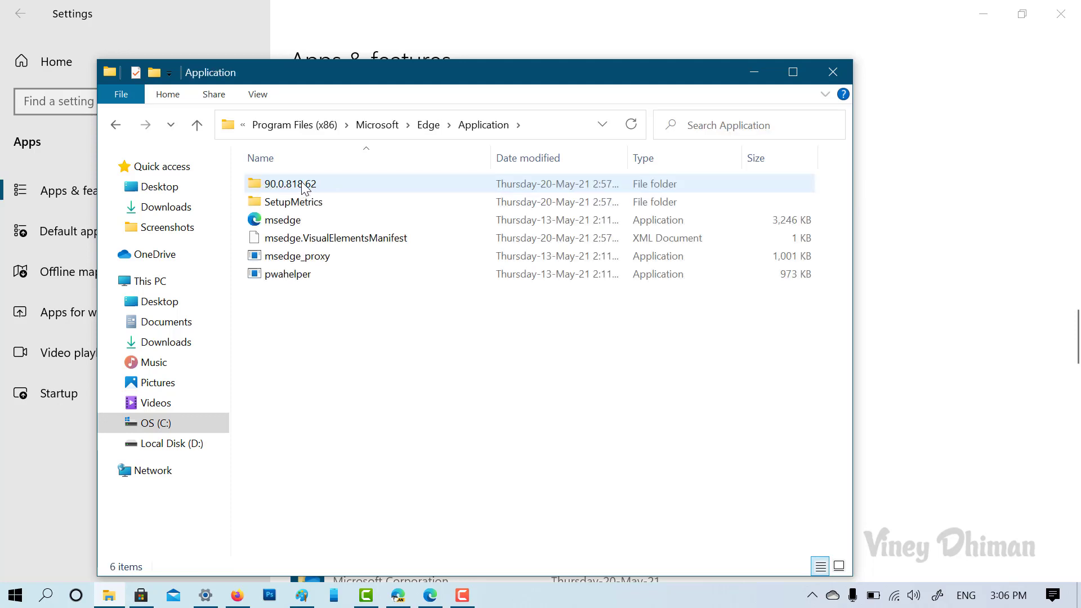
pyautogui.moveTo(303, 189)
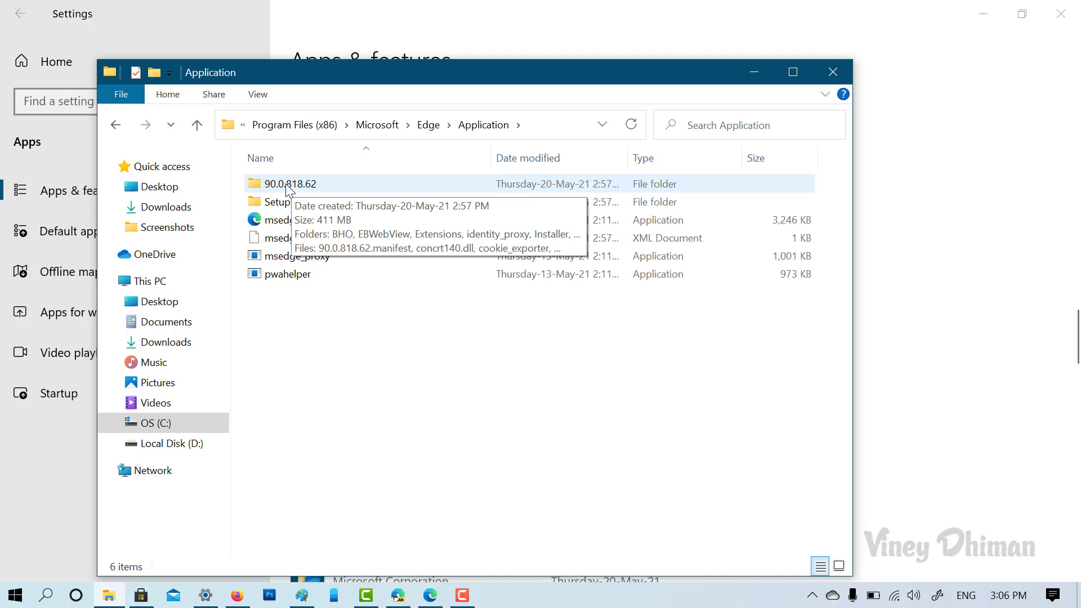
pyautogui.click(291, 184)
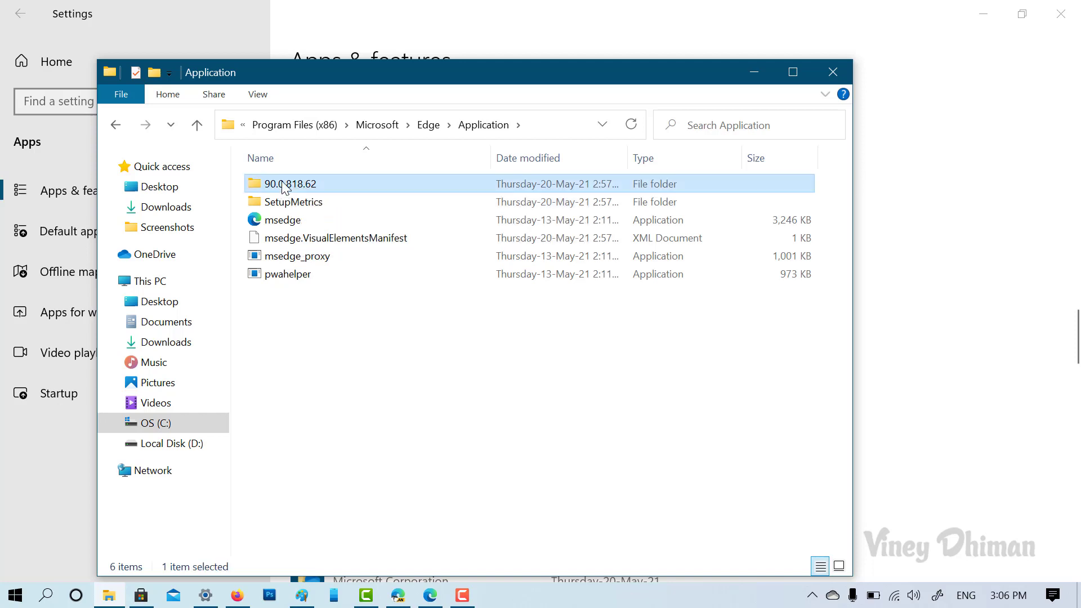
pyautogui.doubleClick(290, 184)
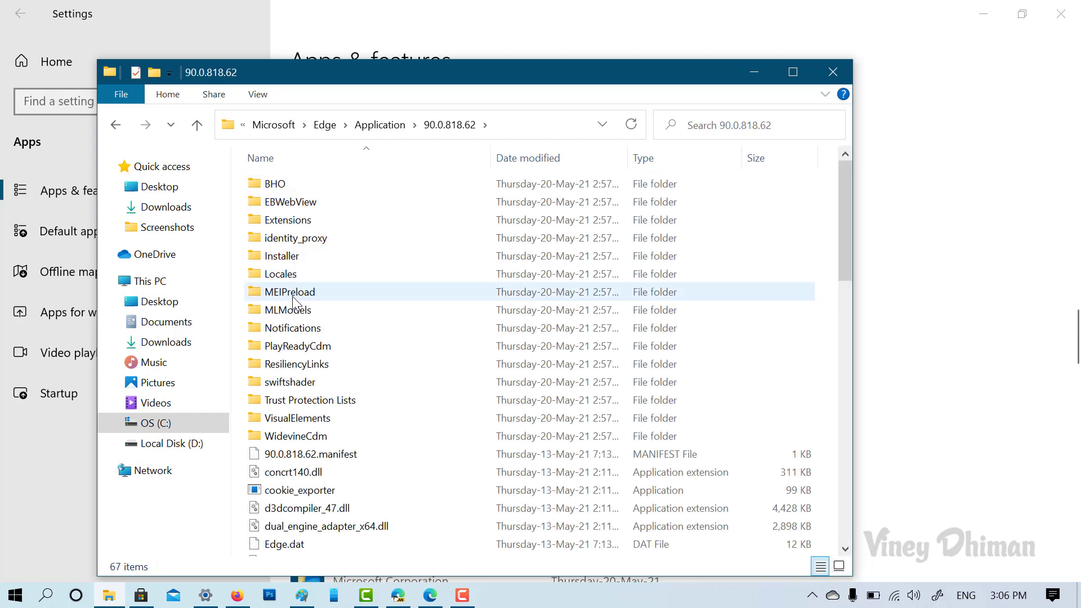
pyautogui.click(284, 256)
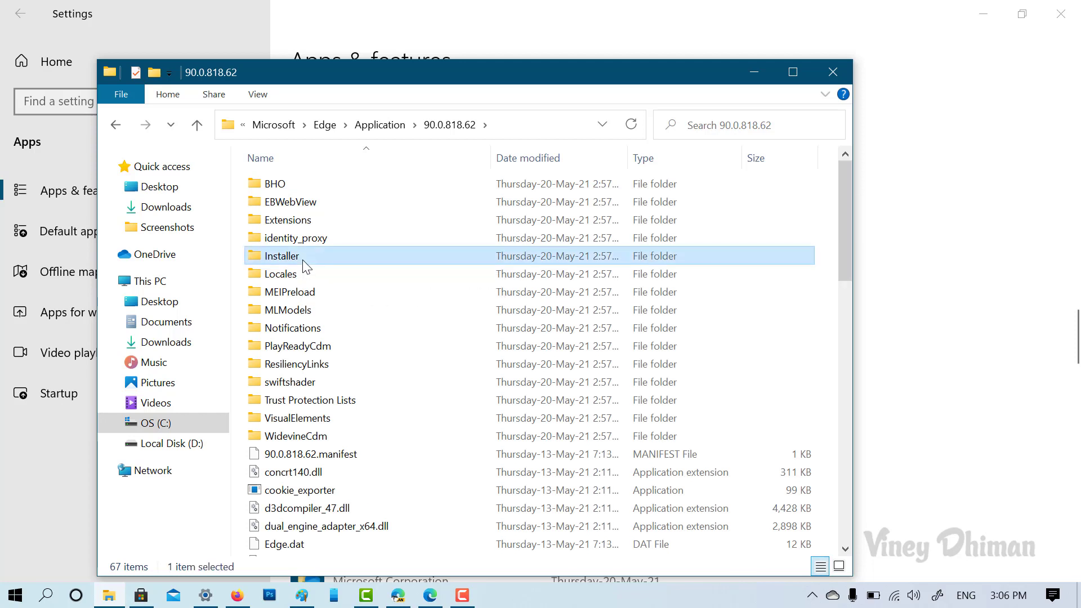
pyautogui.doubleClick(283, 256)
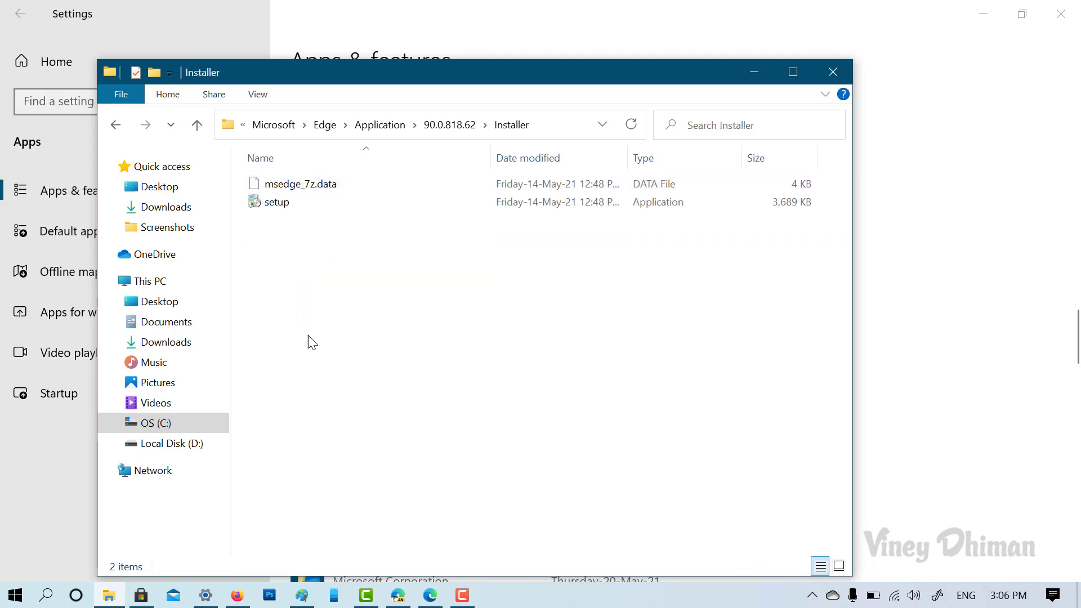
pyautogui.moveTo(327, 303)
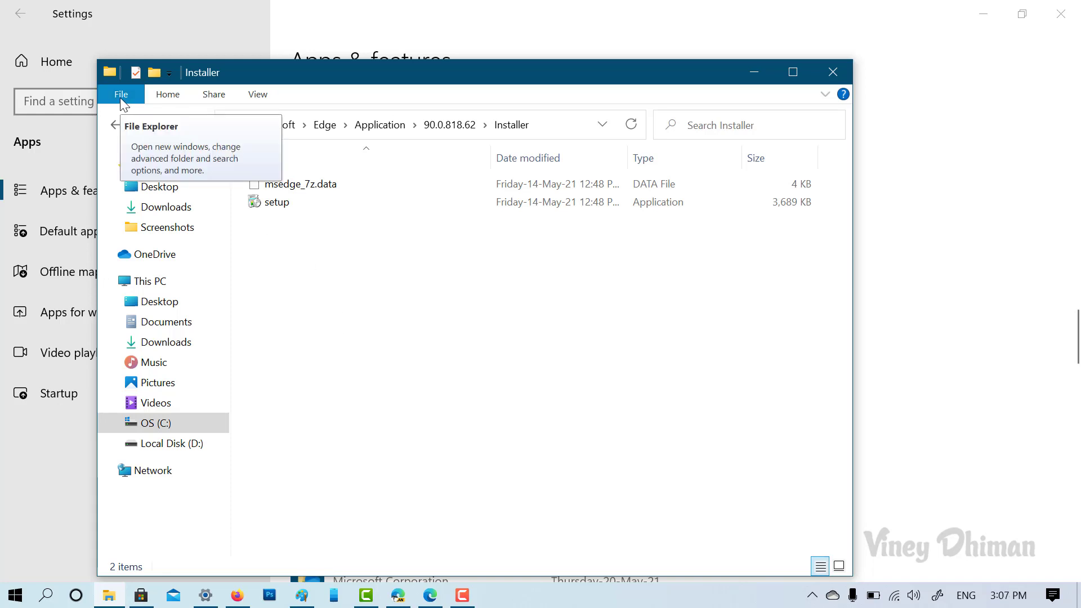
# Step: Start an administrator PowerShell from the File menu at the Installer folder
pyautogui.click(121, 95)
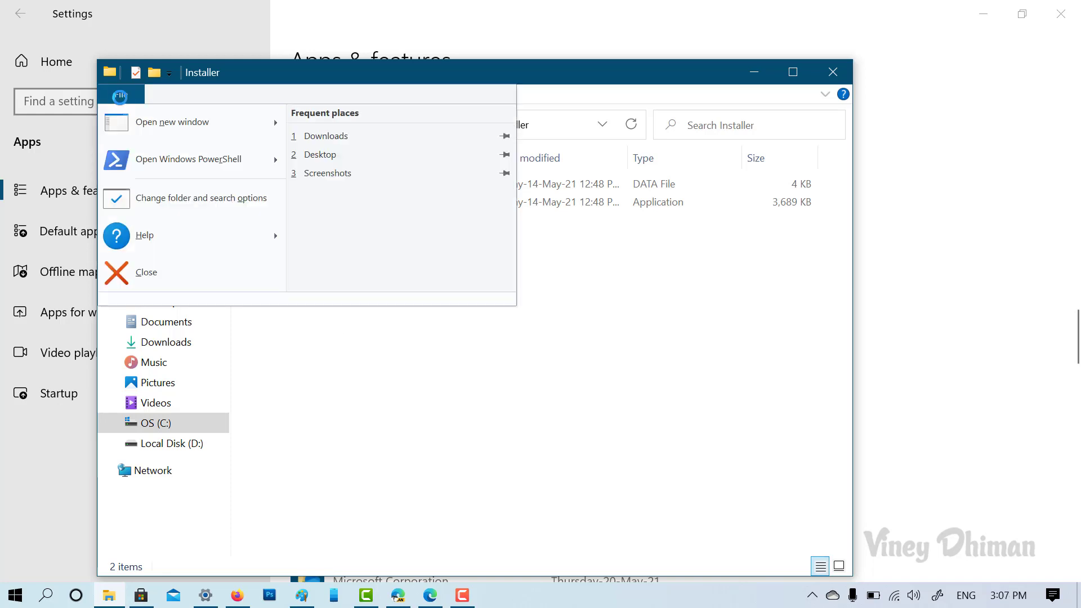
pyautogui.moveTo(179, 169)
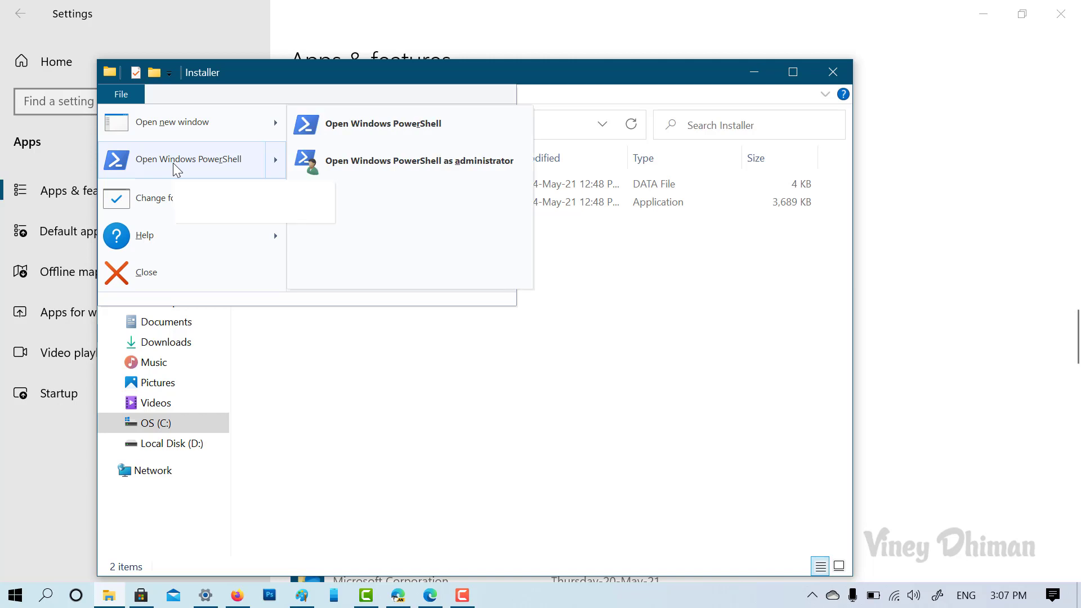
pyautogui.moveTo(286, 173)
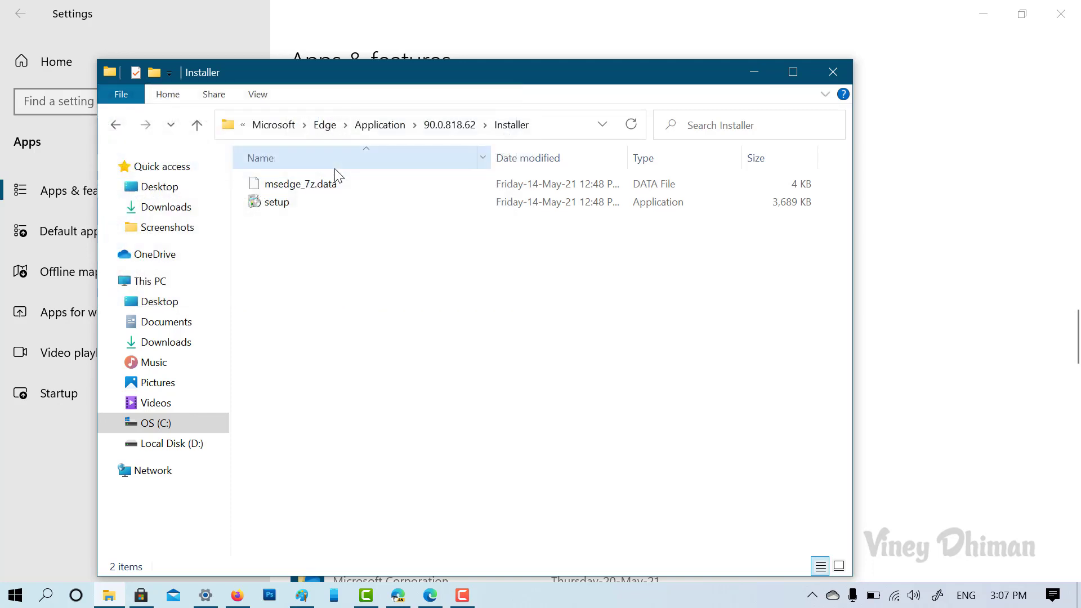
pyautogui.click(121, 95)
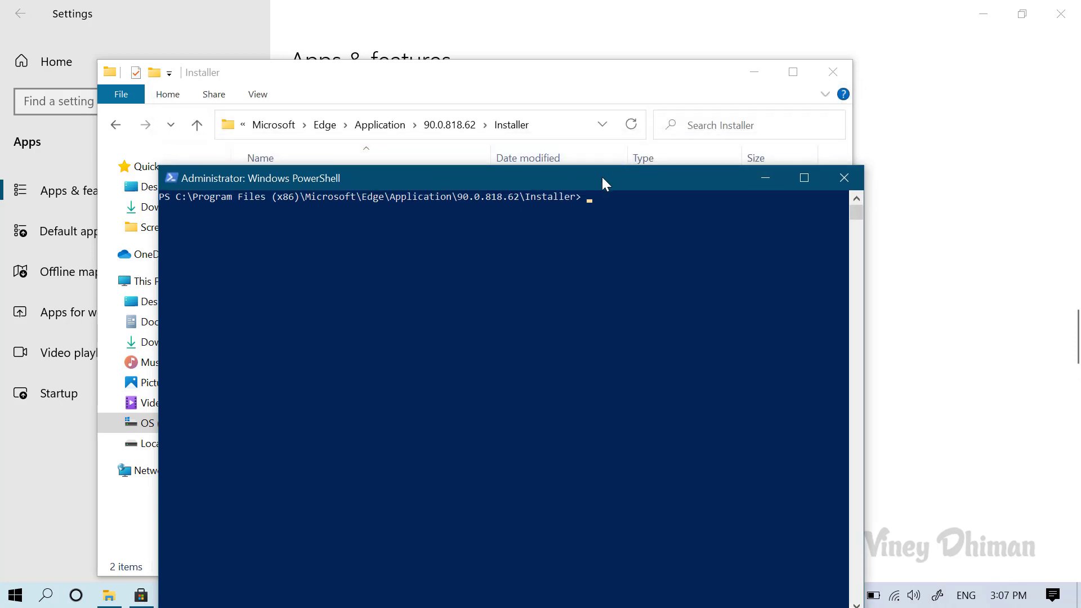
# Step: Enter .\setup.exe --uninstall --system-level --verbose-logging --force-uninstall at the prompt
pyautogui.moveTo(604, 178); pyautogui.dragTo(632, 106)
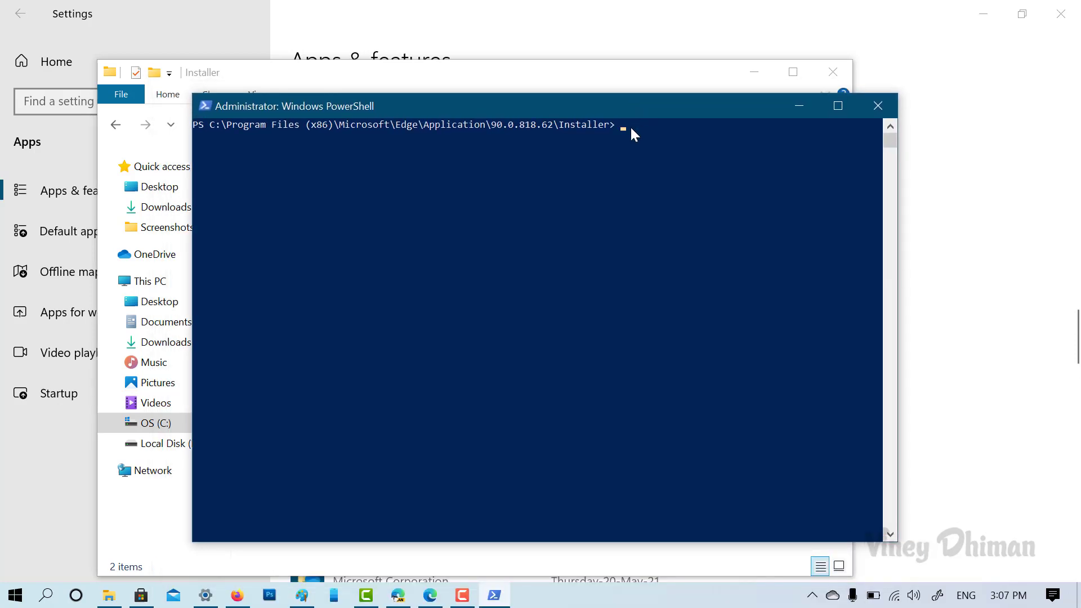
pyautogui.write('.\\setup.exe --uninstall --system-level --verbose-logging --force-uninstall')
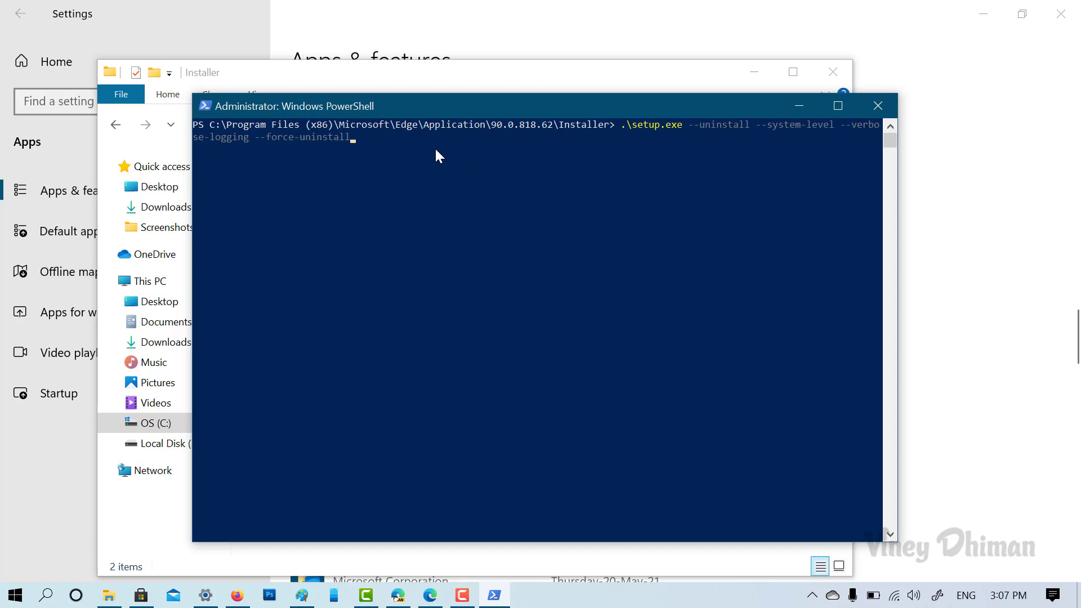
pyautogui.moveTo(429, 152)
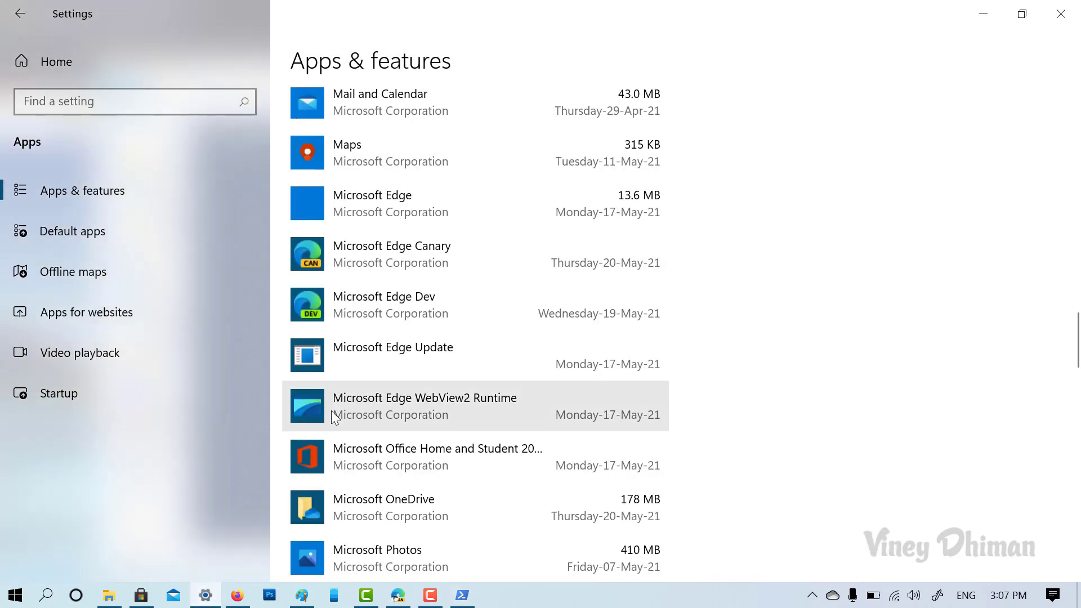
pyautogui.moveTo(27, 9)
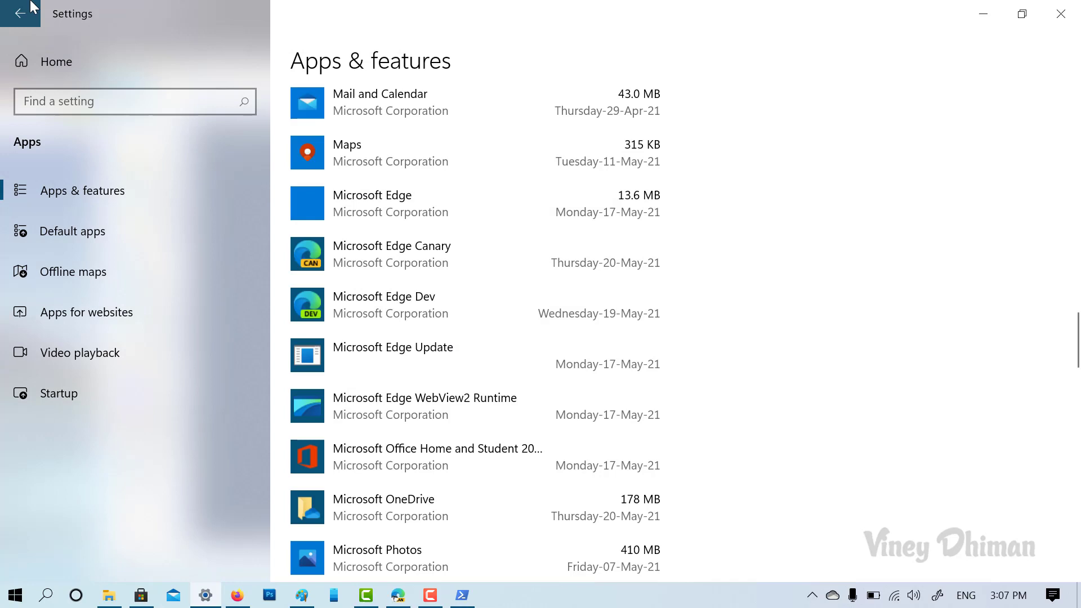
# Step: Reload Settings' Apps & features list and scroll to the Microsoft Edge entries
pyautogui.click(21, 13)
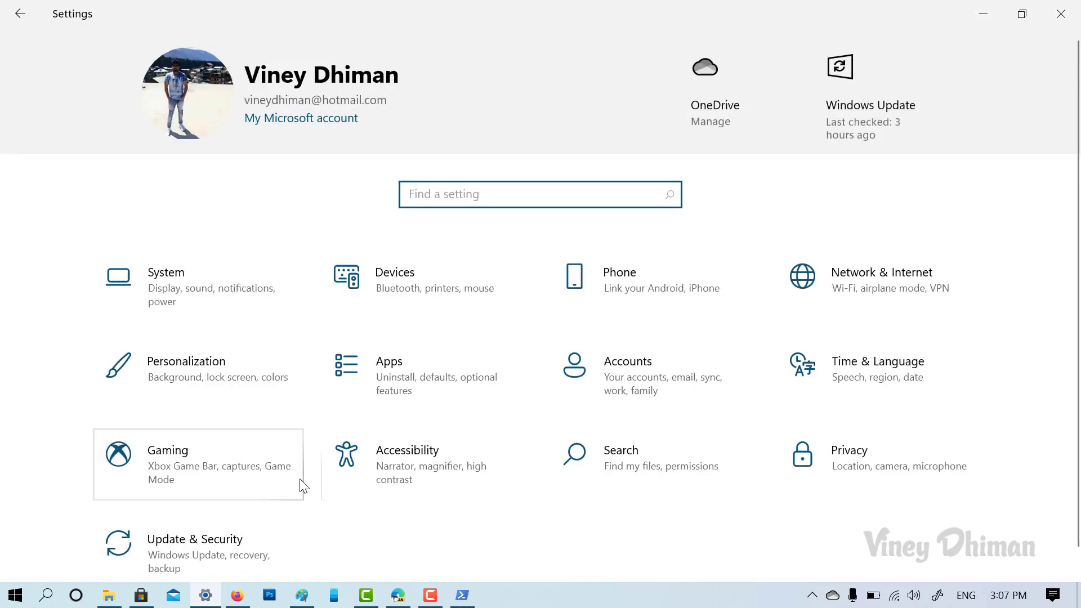
pyautogui.click(389, 361)
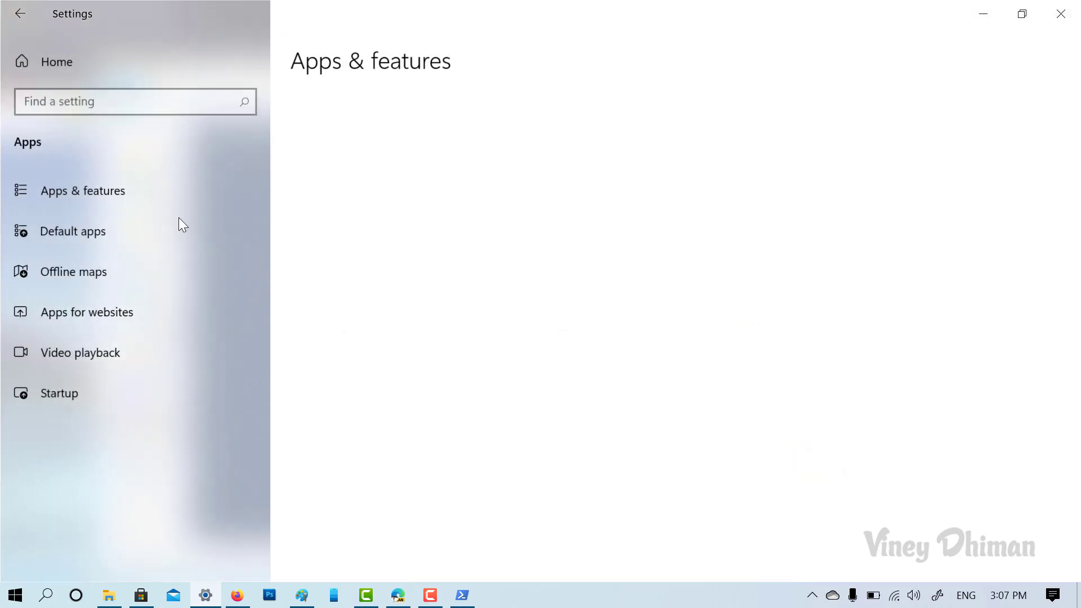
pyautogui.click(82, 190)
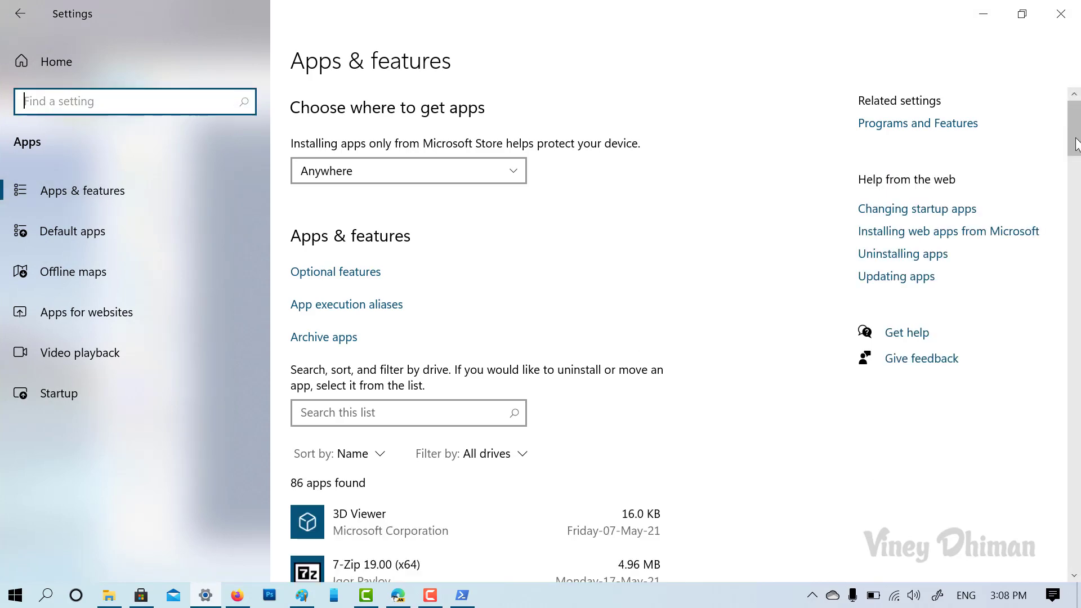
pyautogui.scroll(-3)
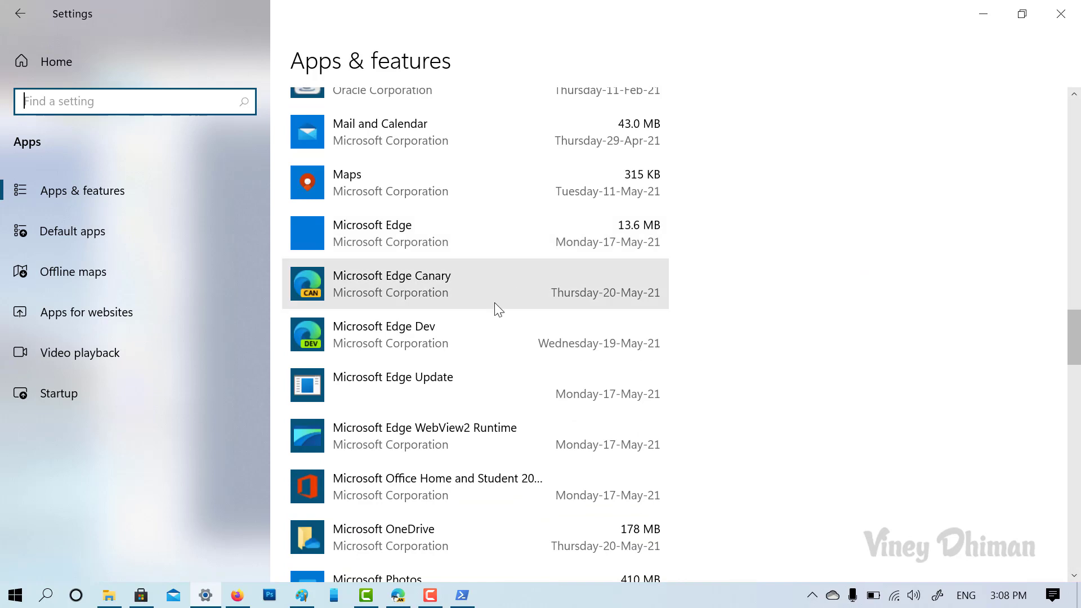
pyautogui.moveTo(505, 304)
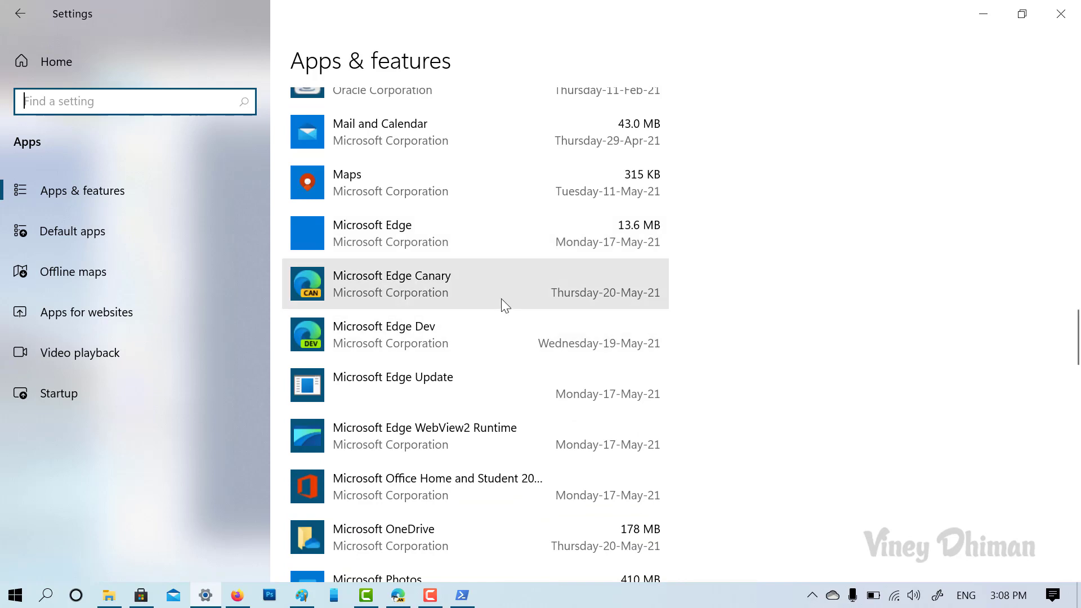
pyautogui.moveTo(851, 392)
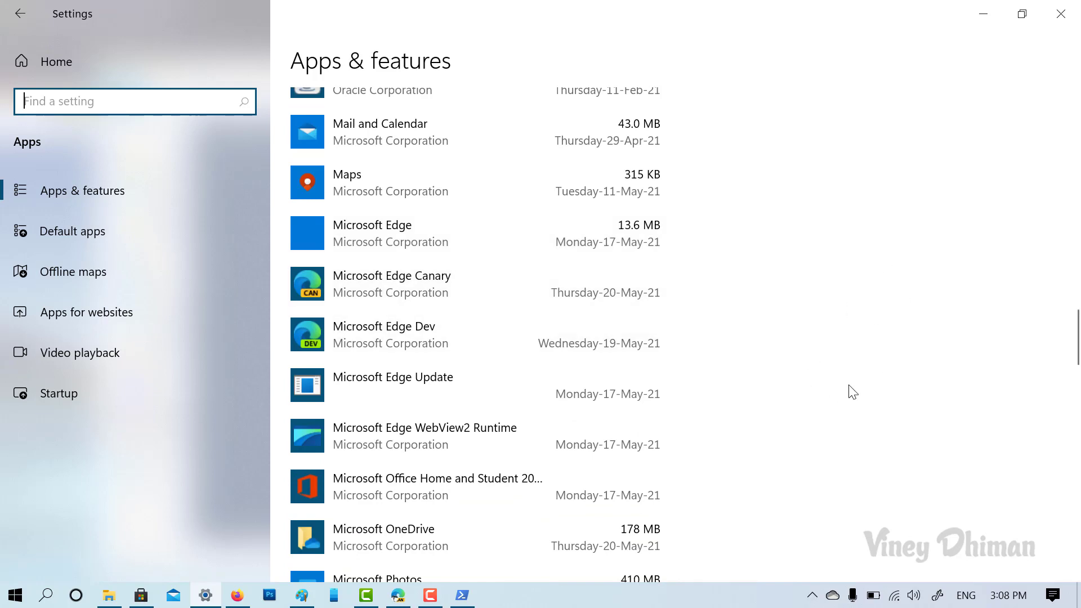
pyautogui.moveTo(1061, 13)
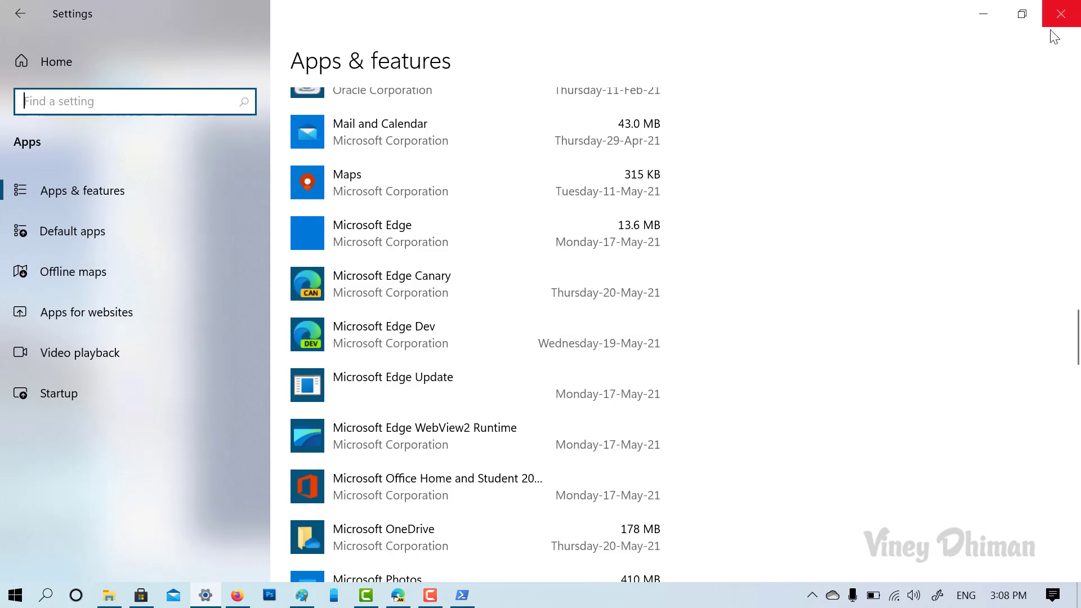
pyautogui.moveTo(840, 236)
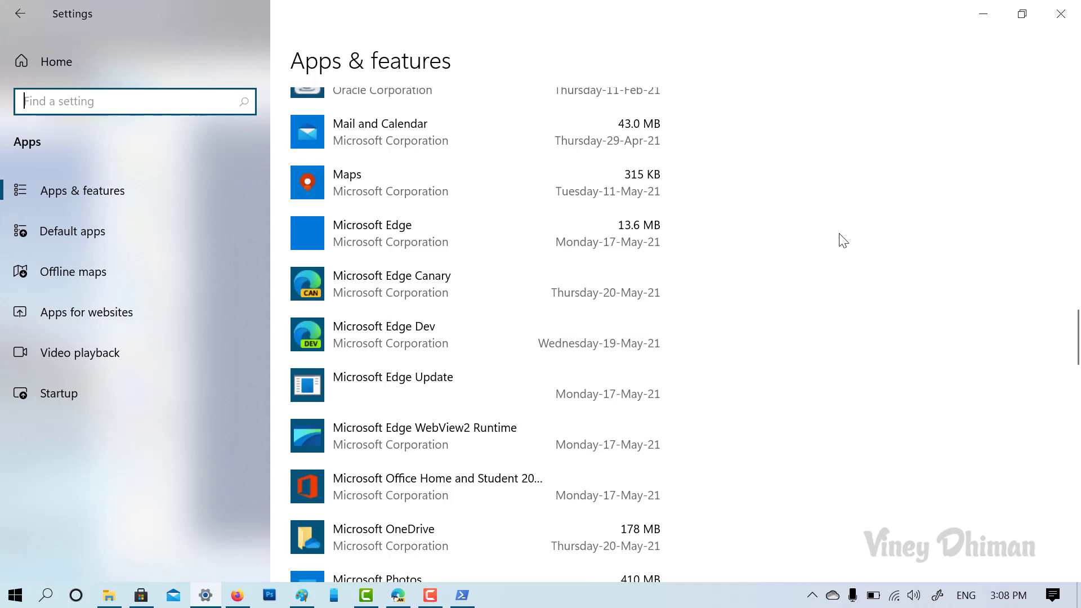
pyautogui.moveTo(753, 396)
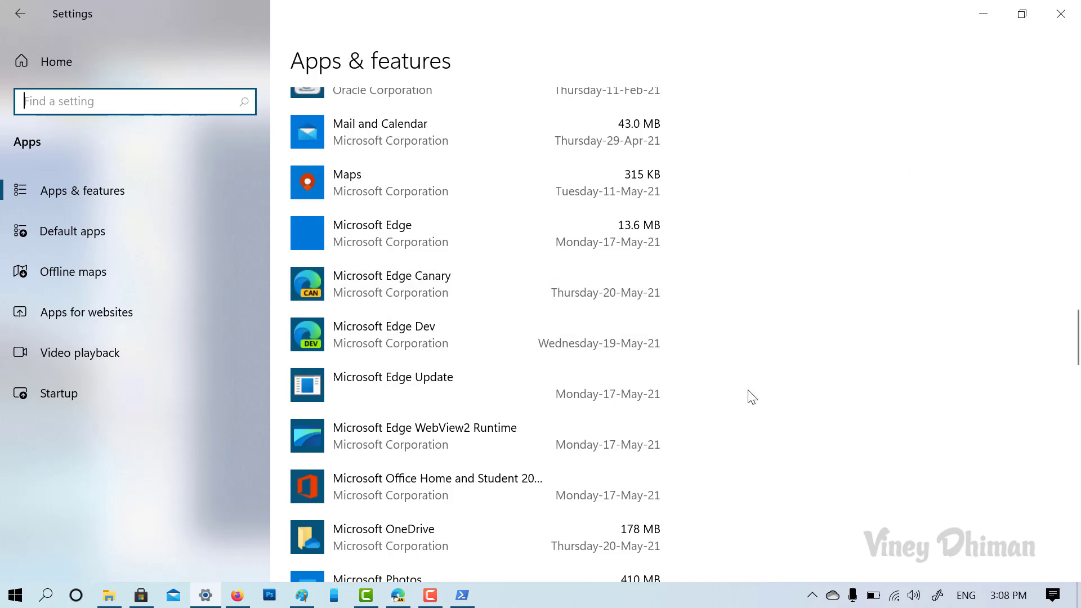
pyautogui.moveTo(741, 401)
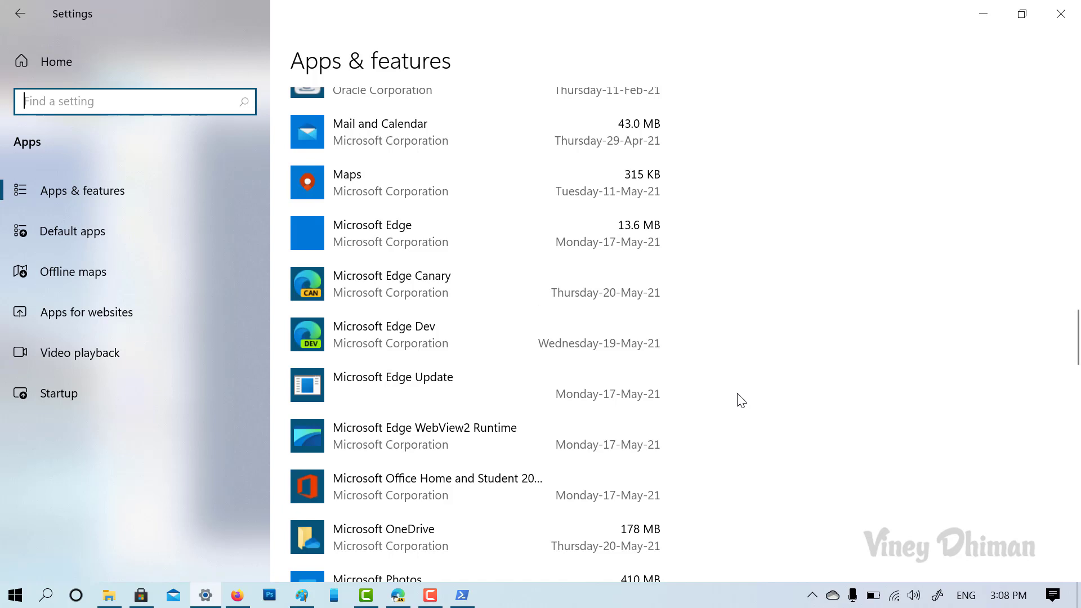
pyautogui.moveTo(1026, 93)
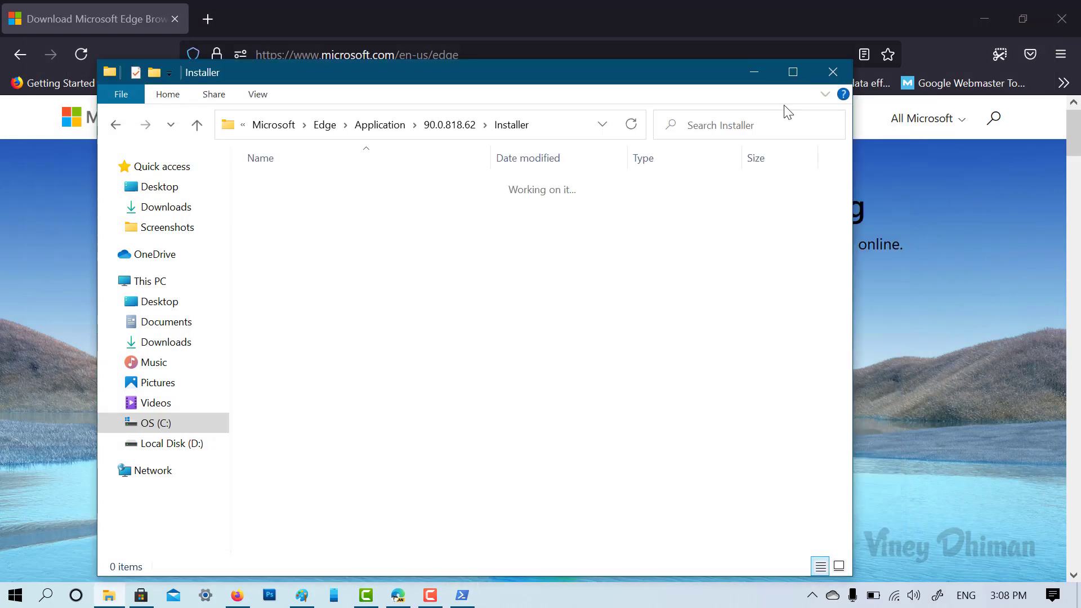
# Step: Download Edge for Windows 10 from microsoft.com, accepting the license terms
pyautogui.click(833, 72)
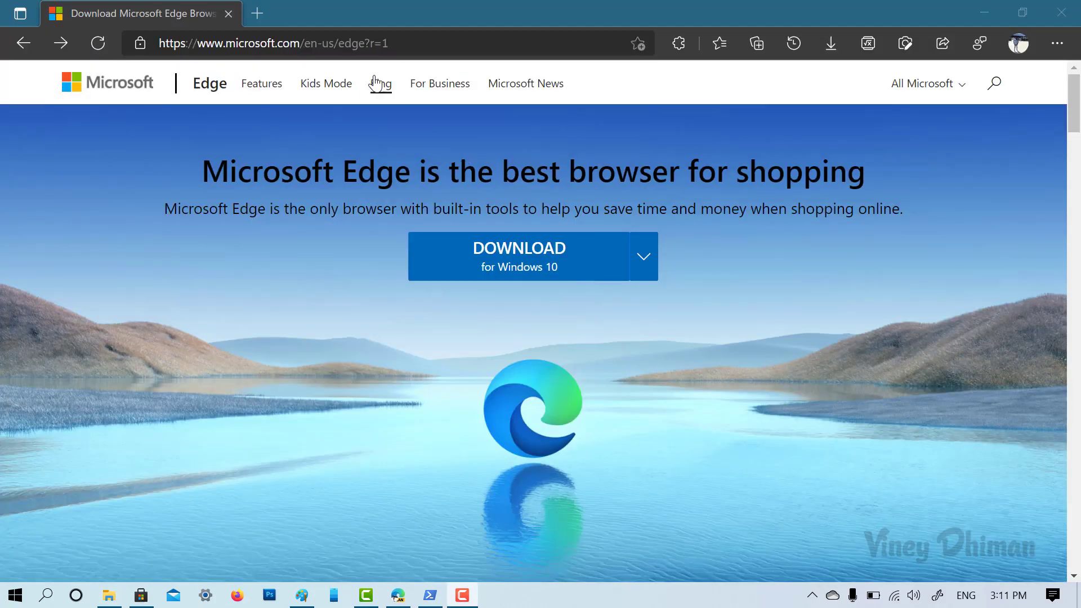
pyautogui.click(376, 43)
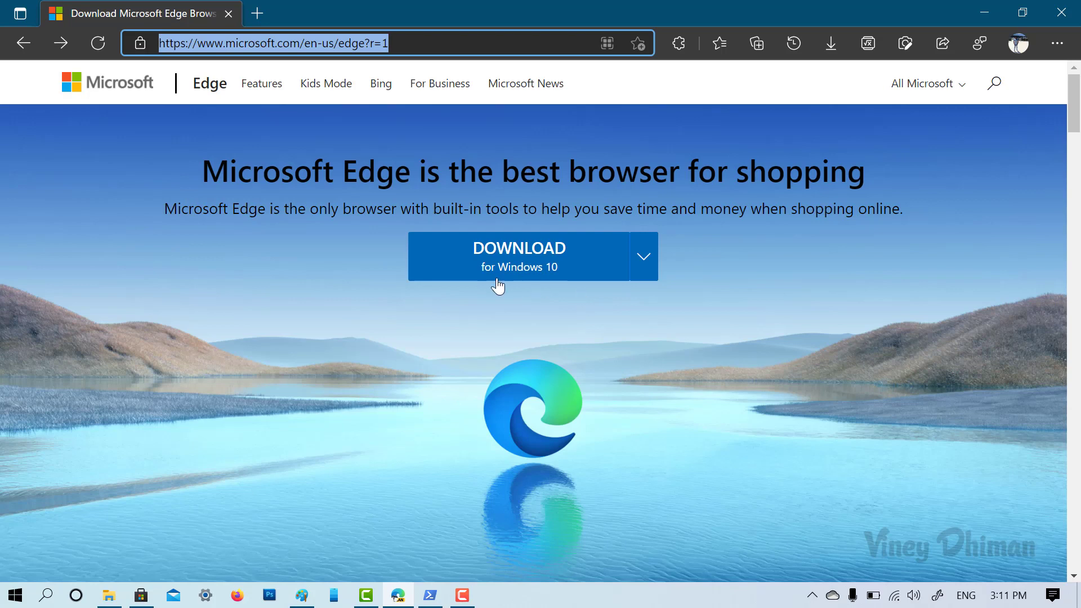
pyautogui.moveTo(568, 291)
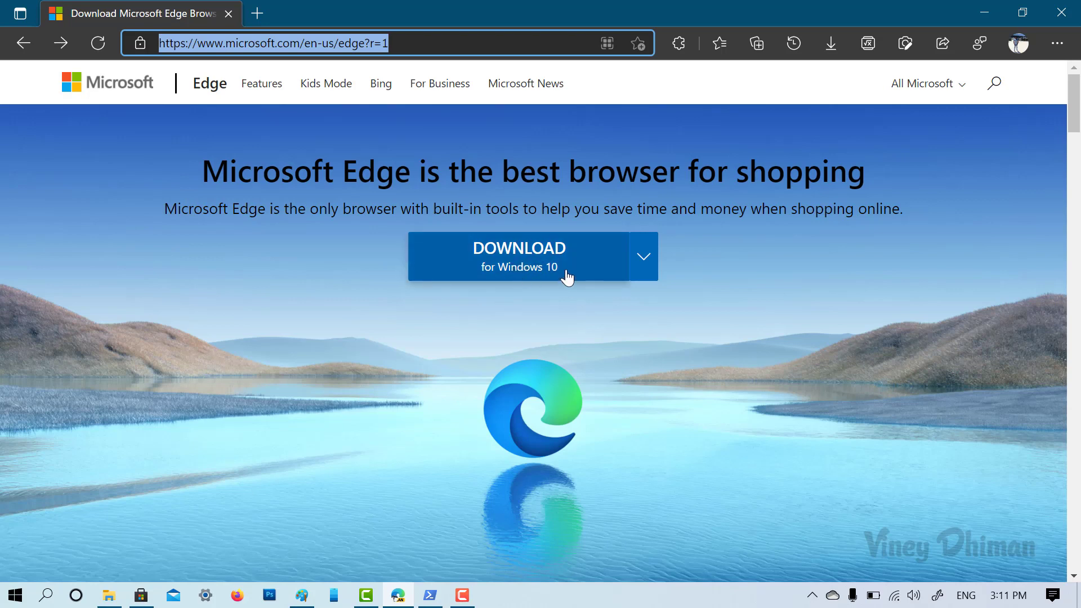
pyautogui.click(519, 257)
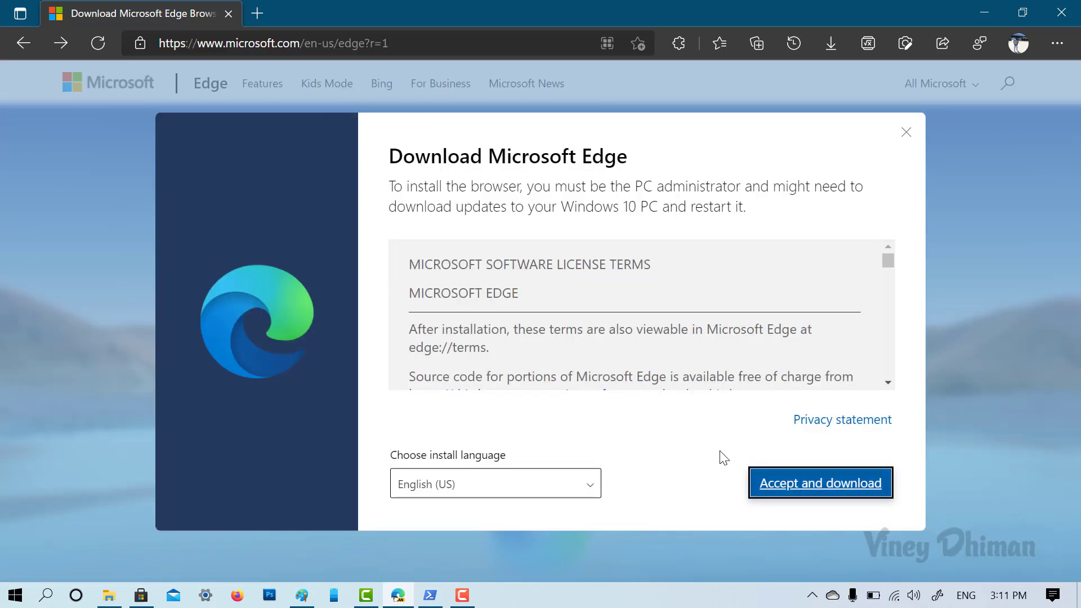
pyautogui.click(820, 483)
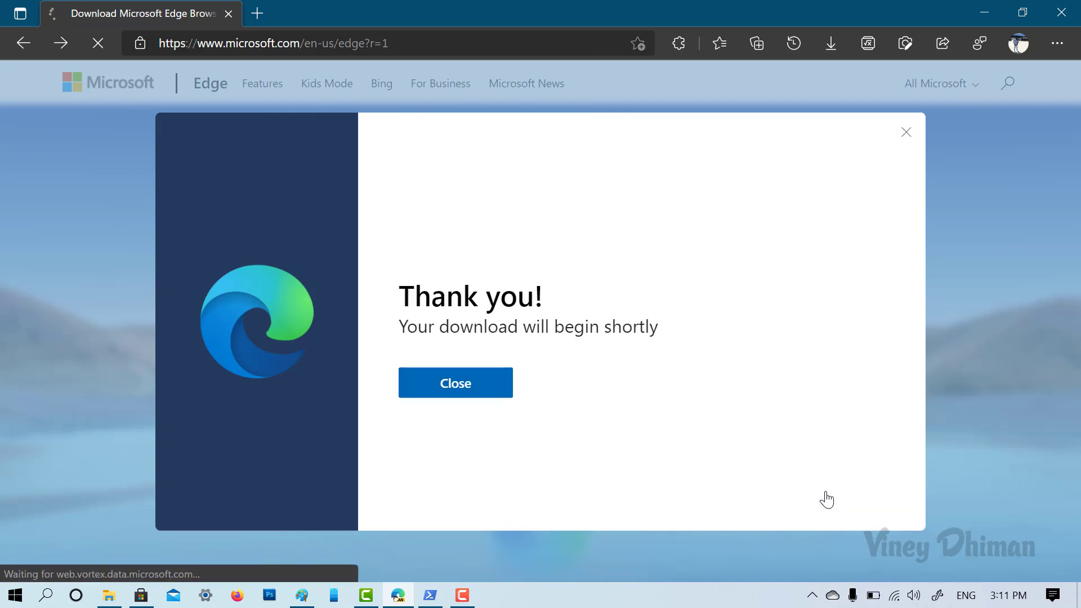
pyautogui.click(455, 383)
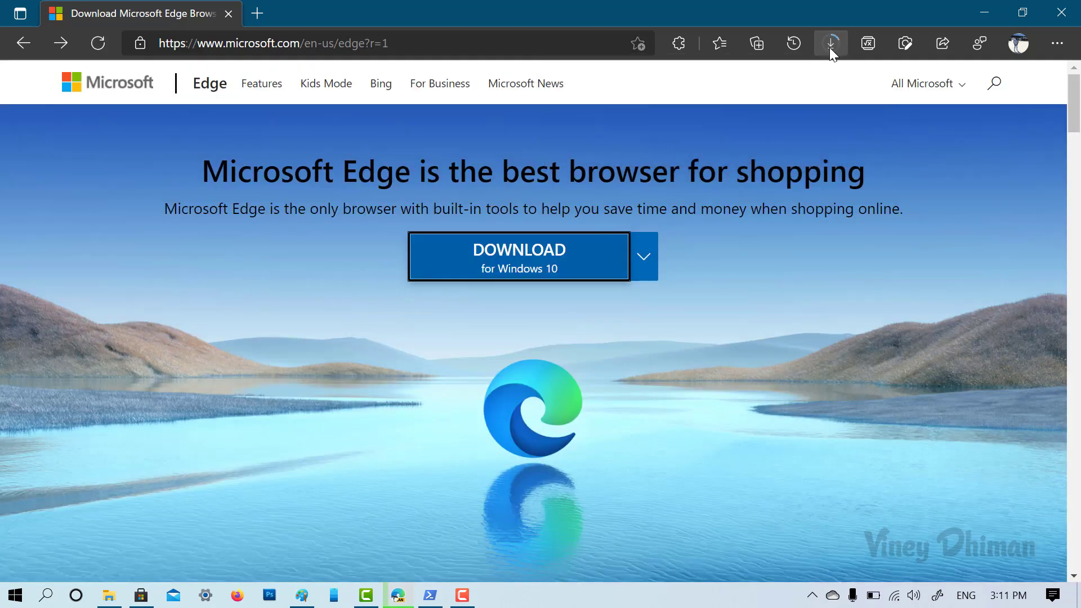
# Step: Show recent downloads and reveal MicrosoftEdgeSetup (1) in the Downloads folder
pyautogui.click(831, 42)
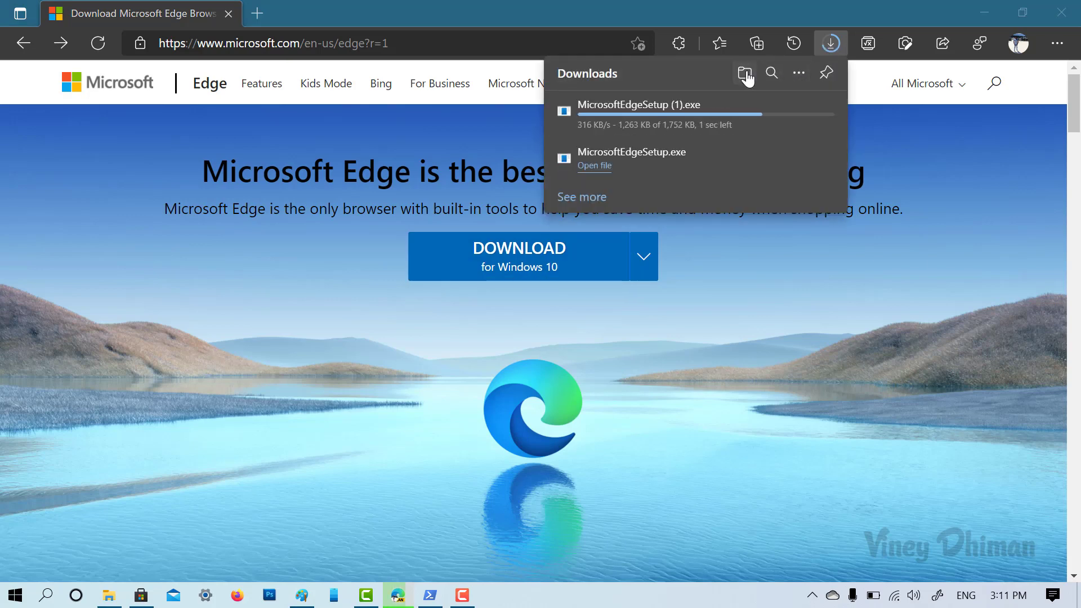
pyautogui.click(743, 73)
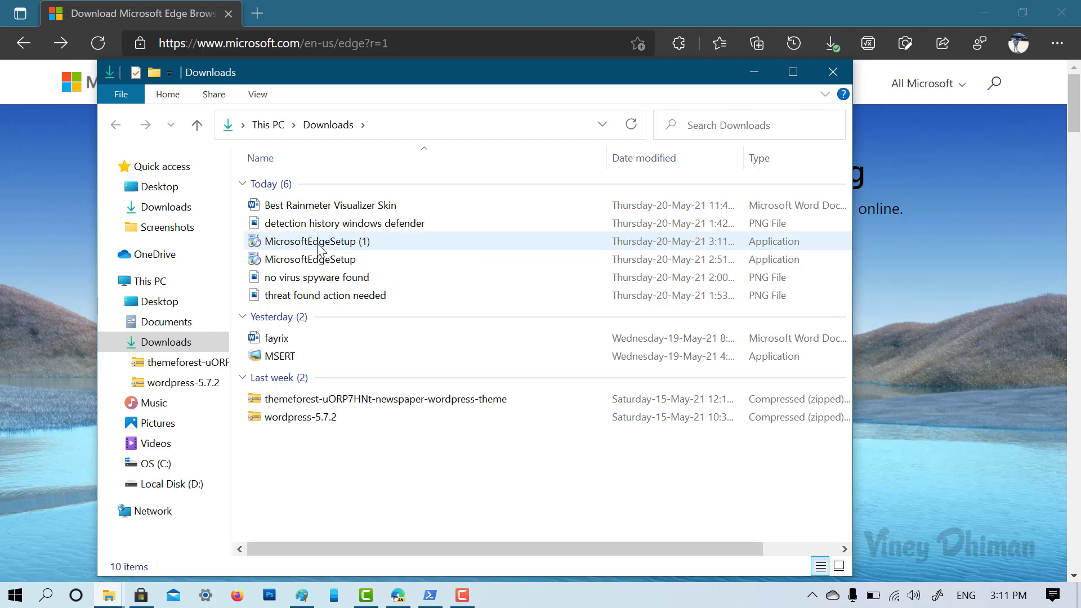
# Step: Run MicrosoftEdgeSetup (1) to reinstall Edge and dismiss the installer window
pyautogui.click(318, 241)
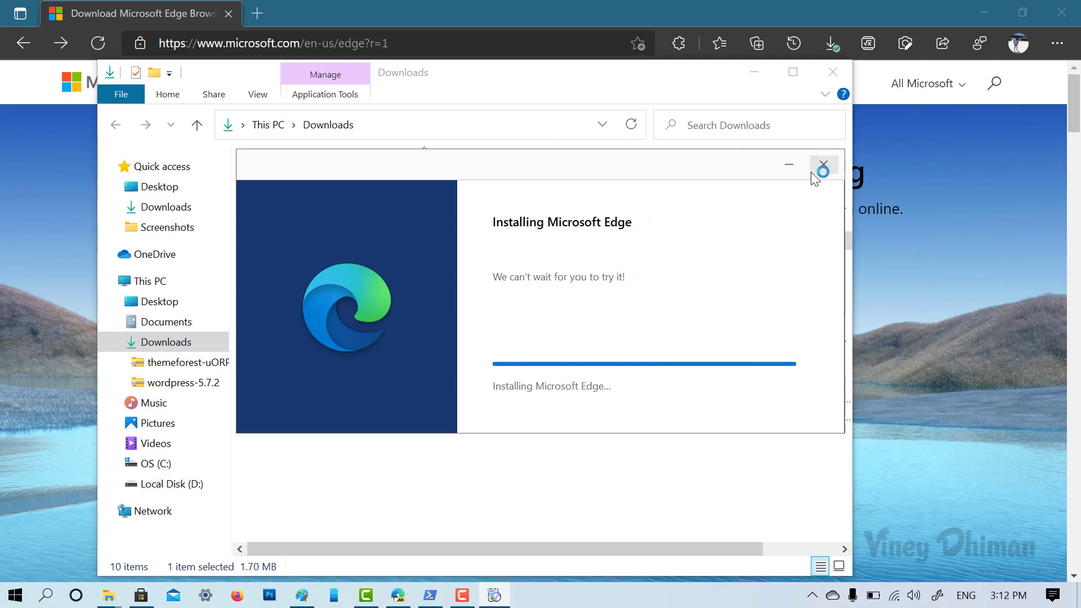
pyautogui.click(823, 165)
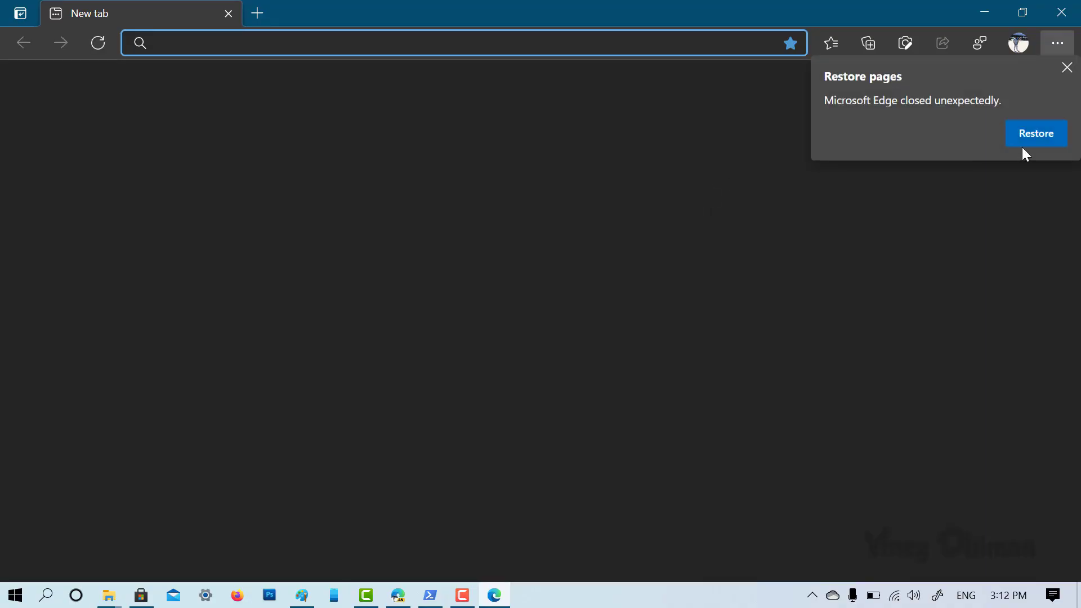
# Step: Restore pages in the reinstalled Edge, leaving its new tab start page
pyautogui.click(1067, 66)
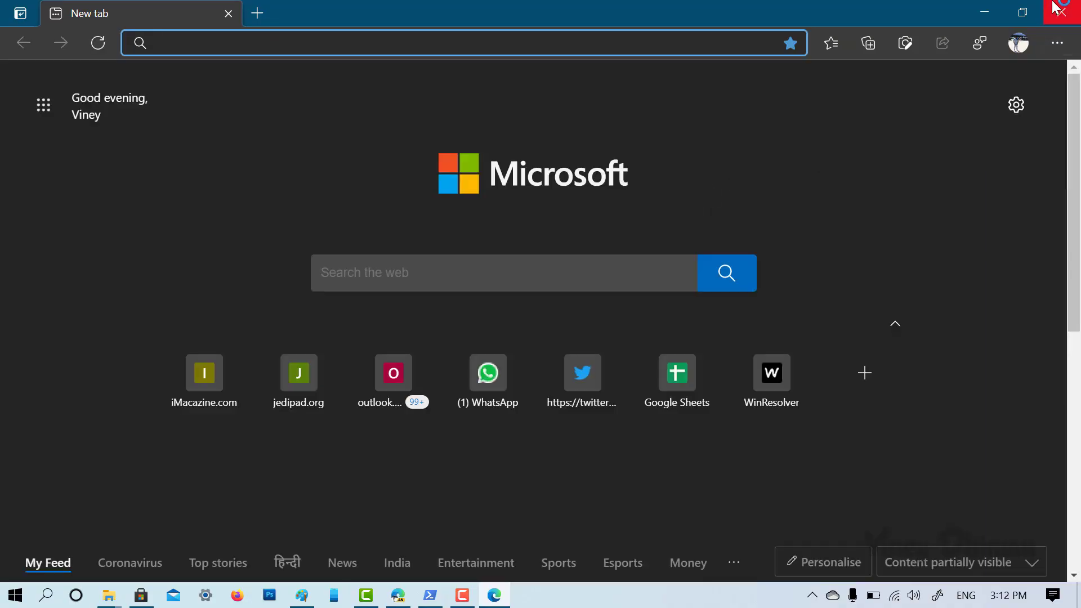